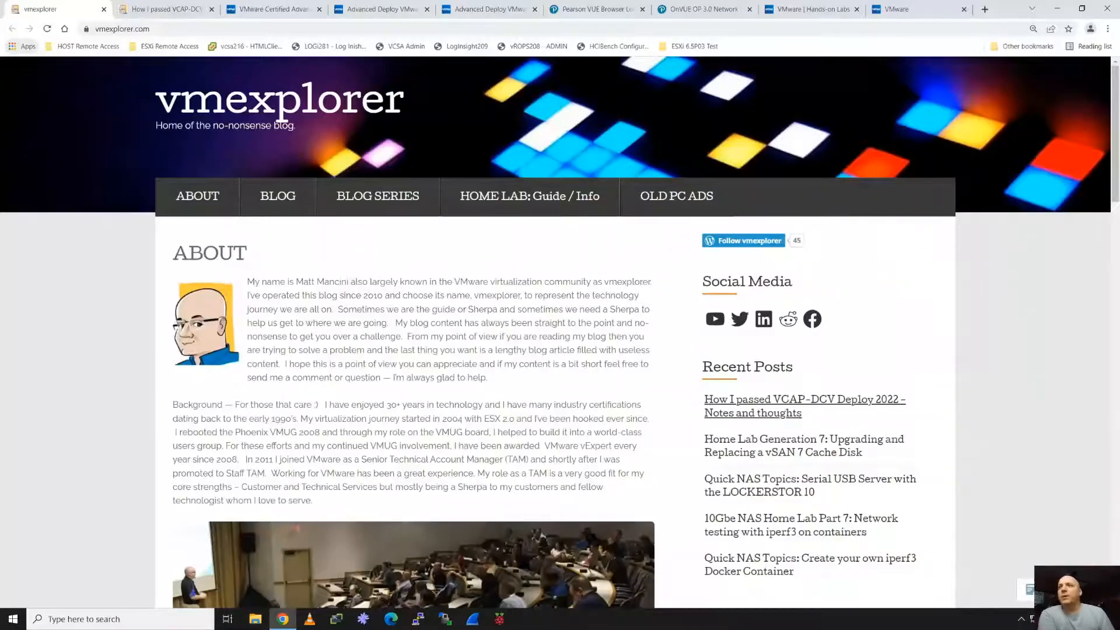
mouse_move(443, 381)
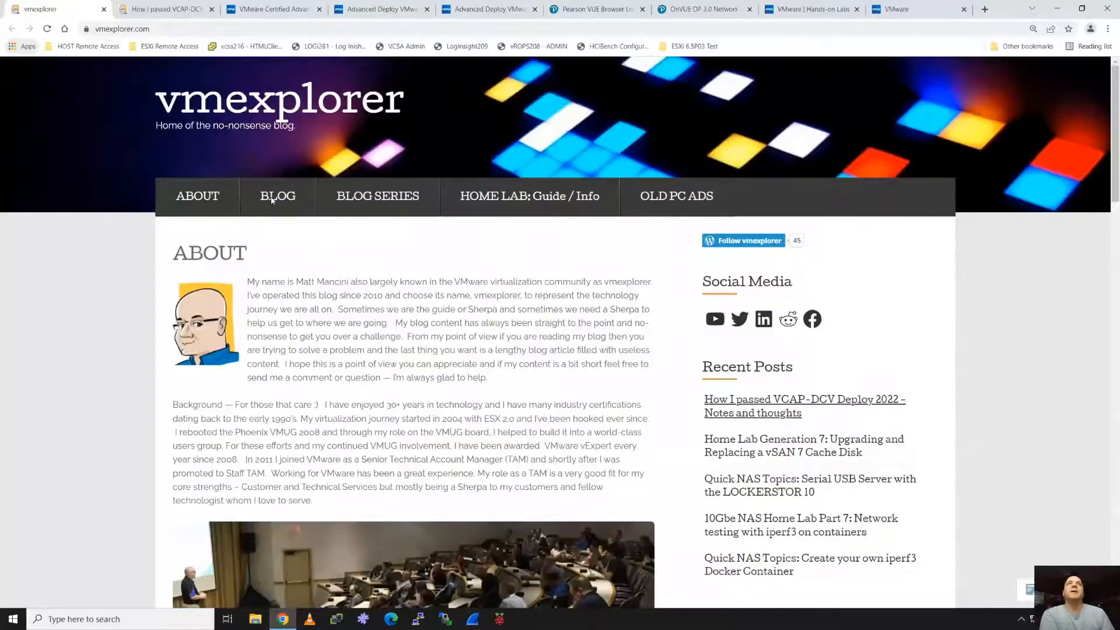
- Browse the blog posts, then open the Advanced Deploy vSphere 7.x exam guide PDF
click(277, 196)
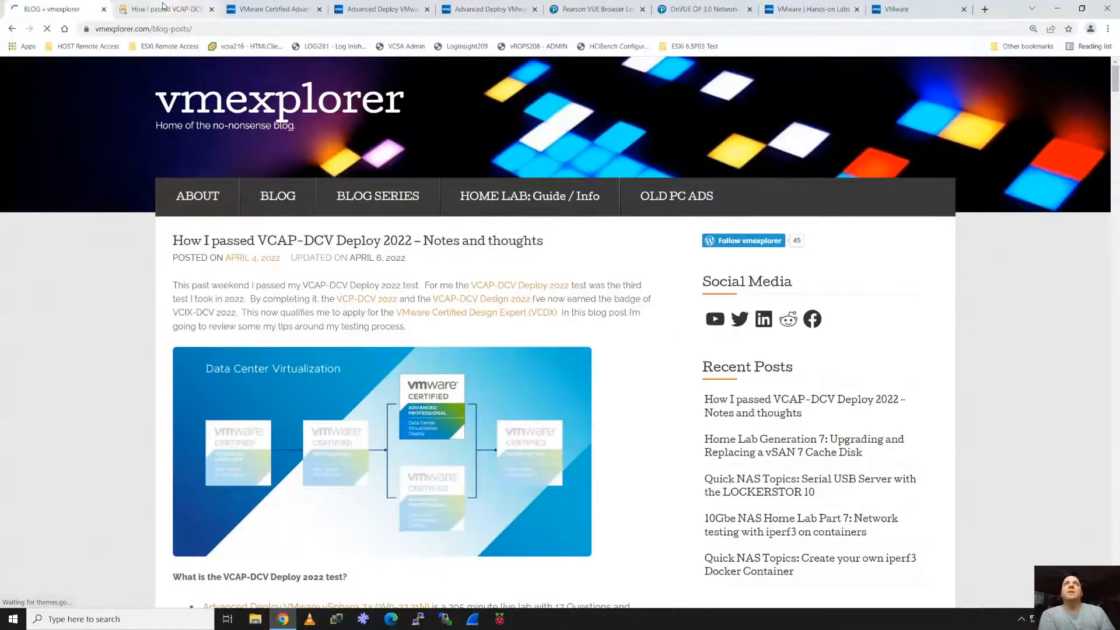
scroll(down, 3)
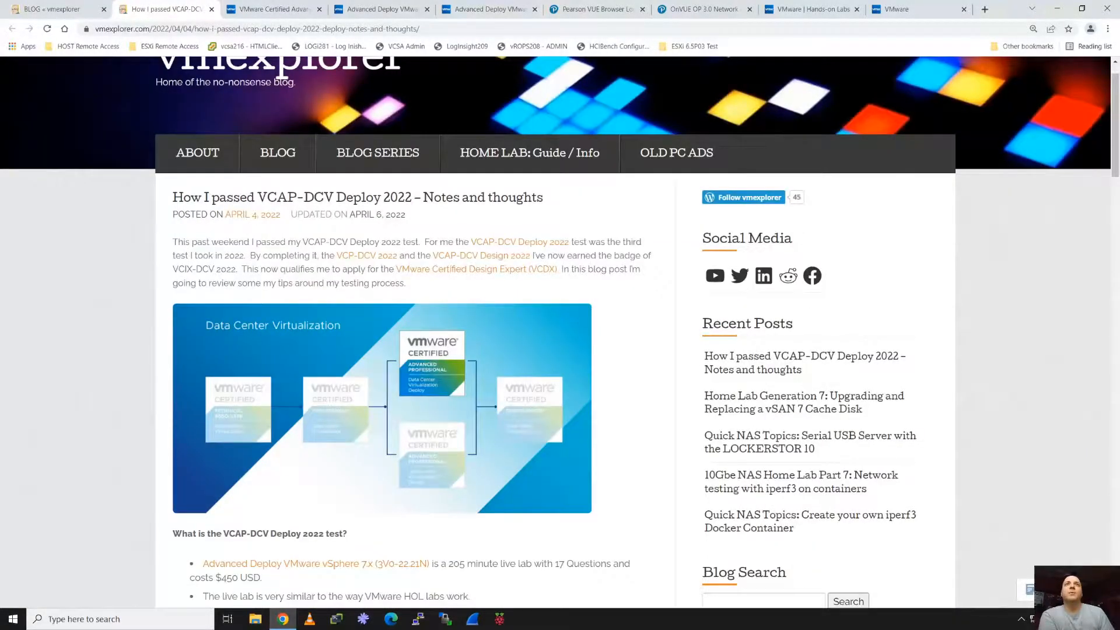
mouse_move(519, 242)
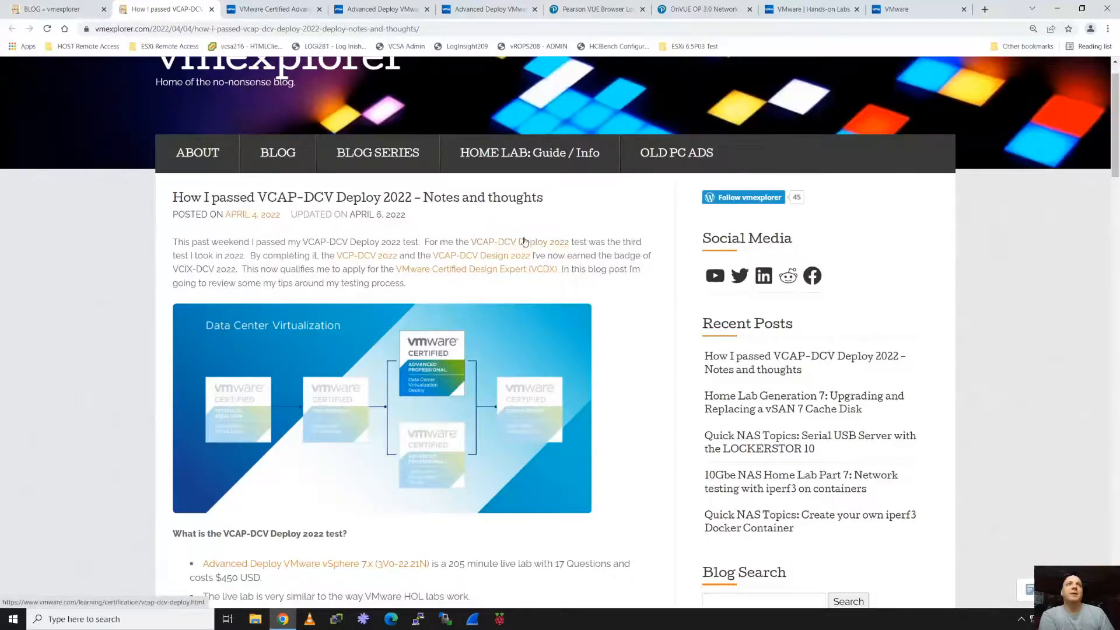
mouse_move(422, 383)
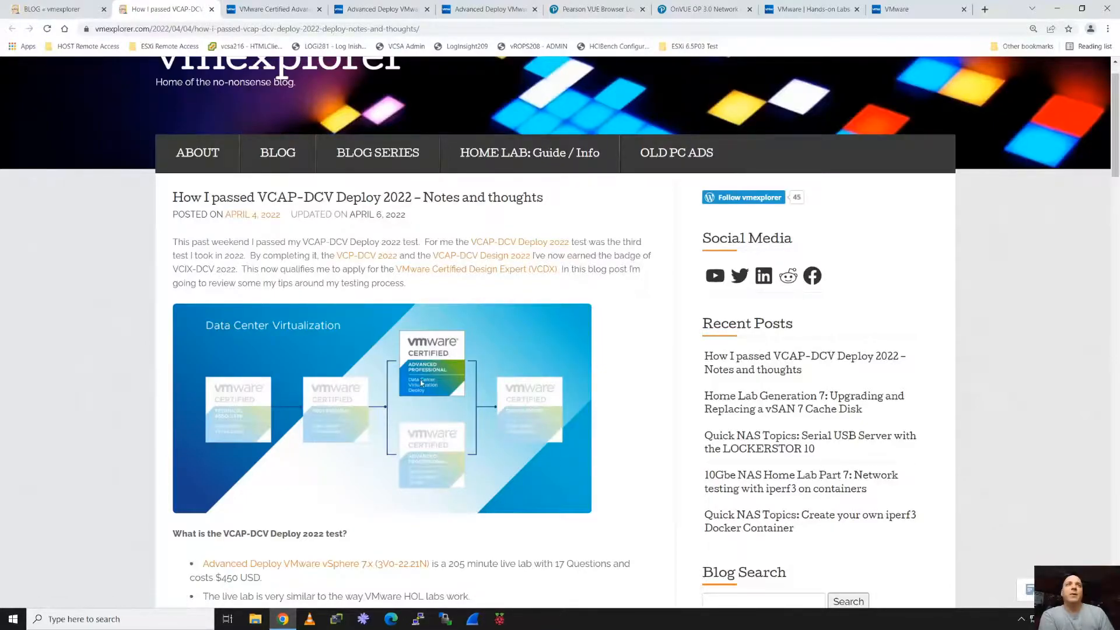
mouse_move(423, 455)
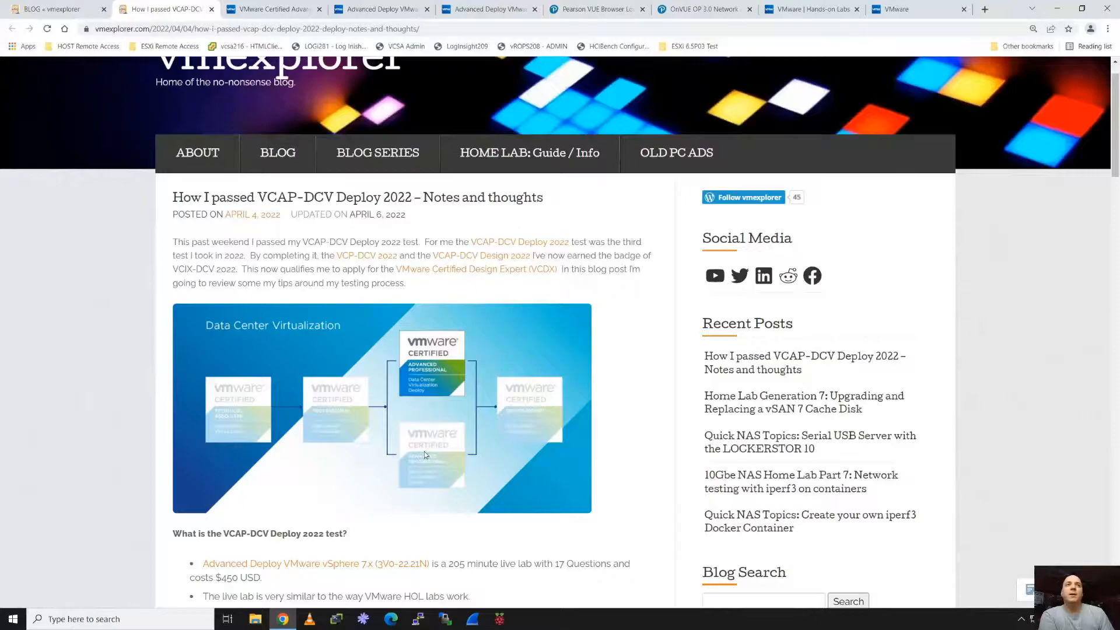
mouse_move(445, 463)
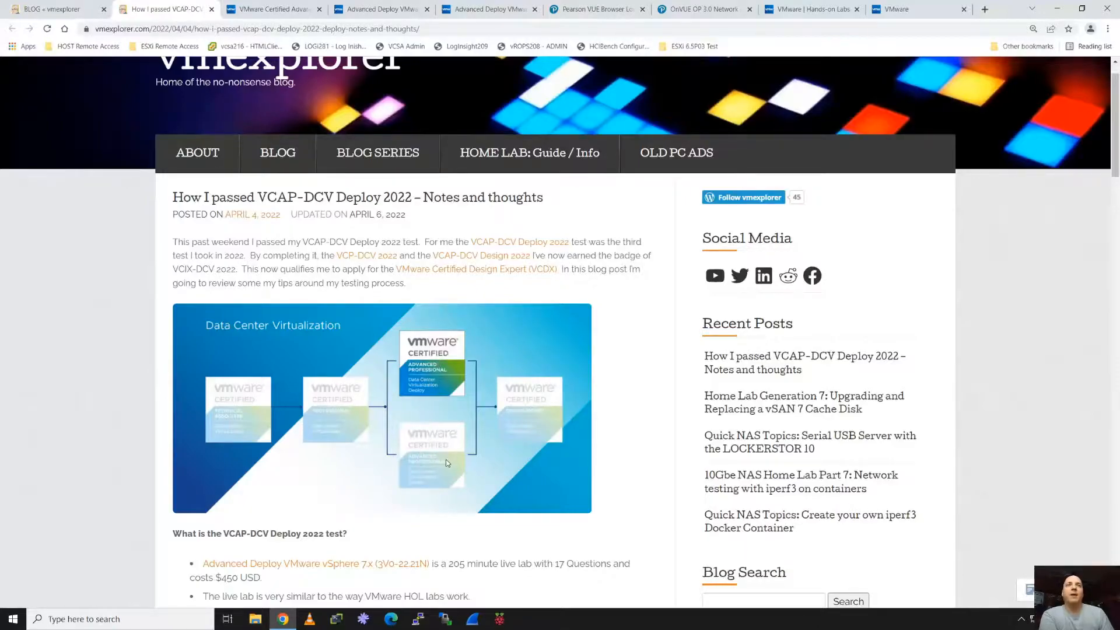
mouse_move(309, 417)
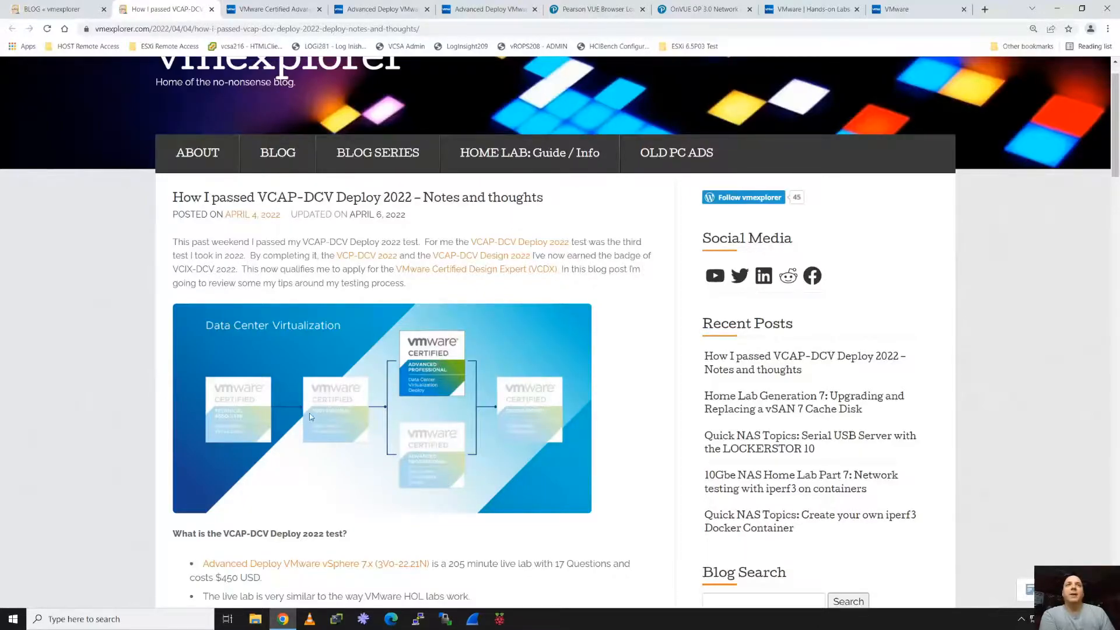
mouse_move(314, 411)
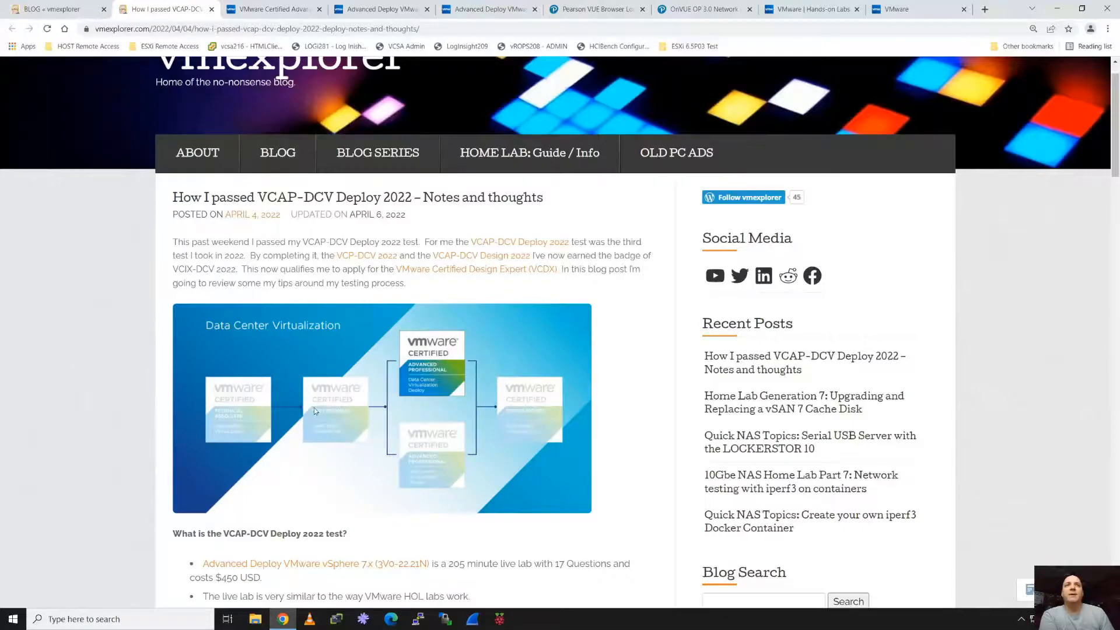
mouse_move(324, 367)
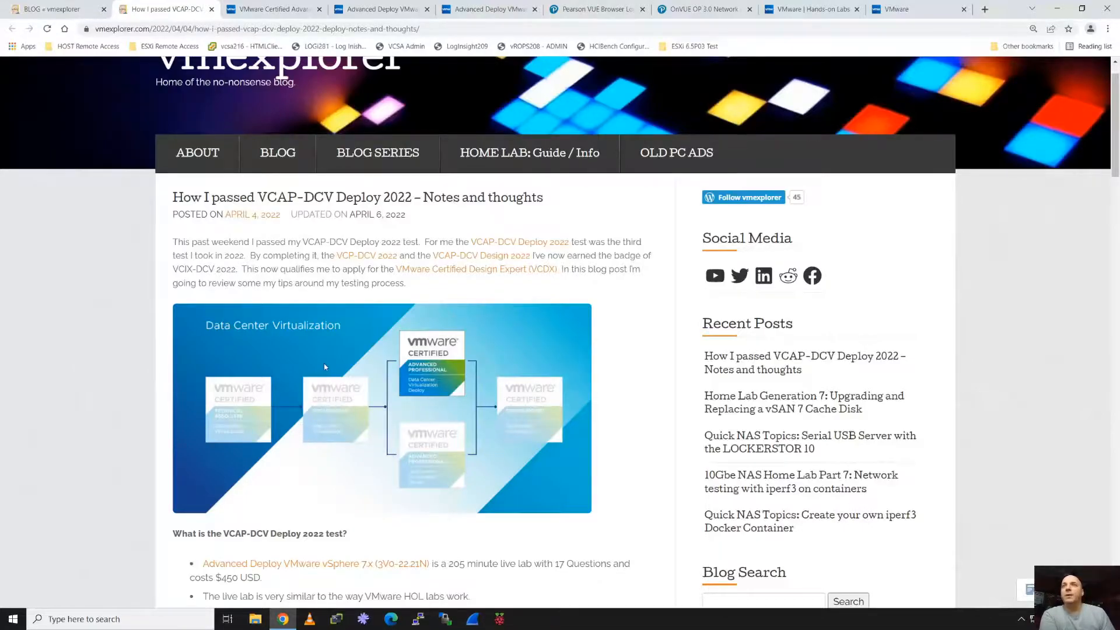
mouse_move(335, 407)
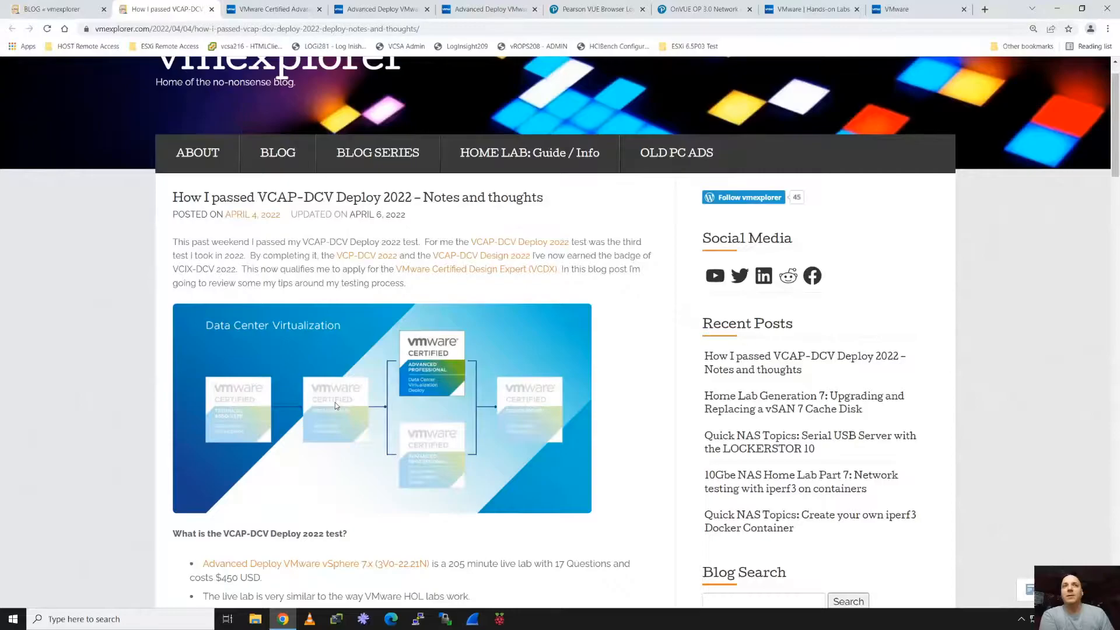
mouse_move(442, 441)
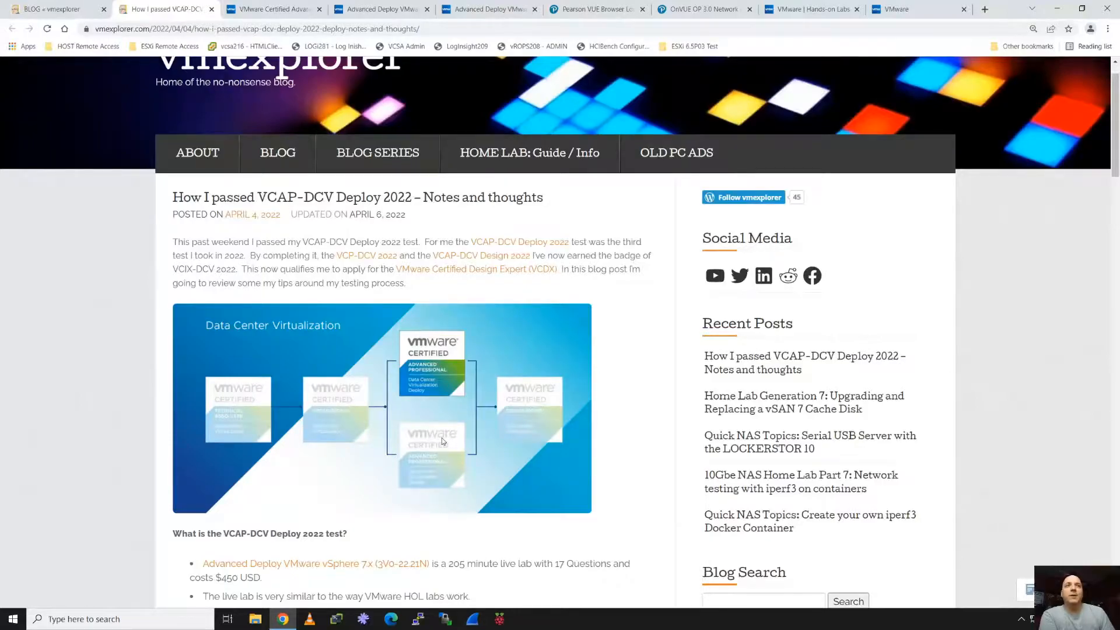
mouse_move(409, 491)
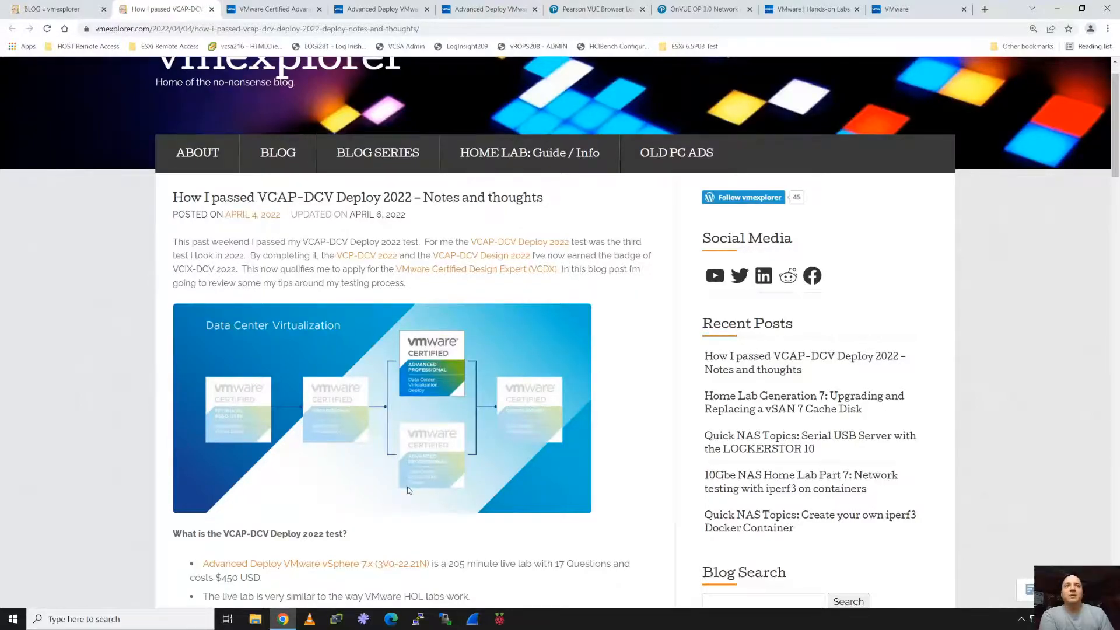
mouse_move(432, 420)
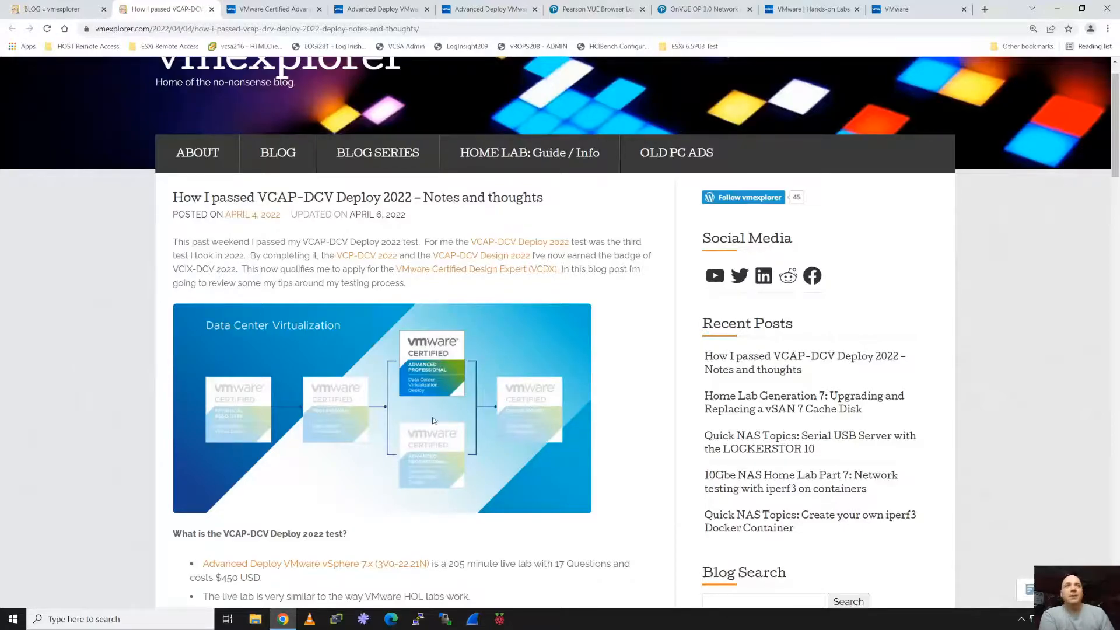
mouse_move(412, 388)
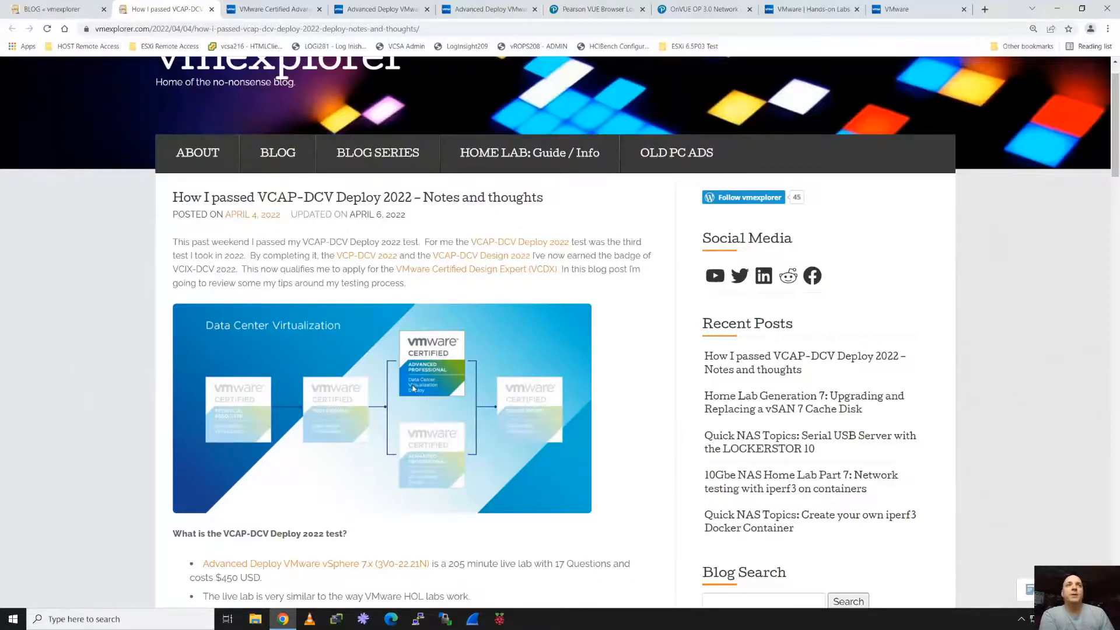
mouse_move(405, 407)
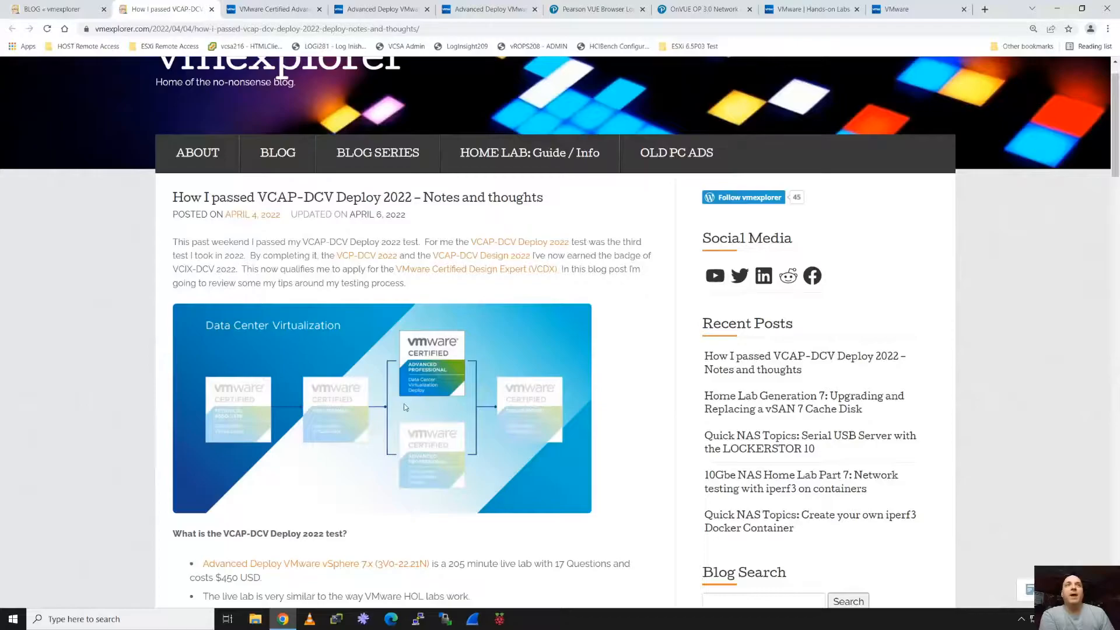
mouse_move(389, 405)
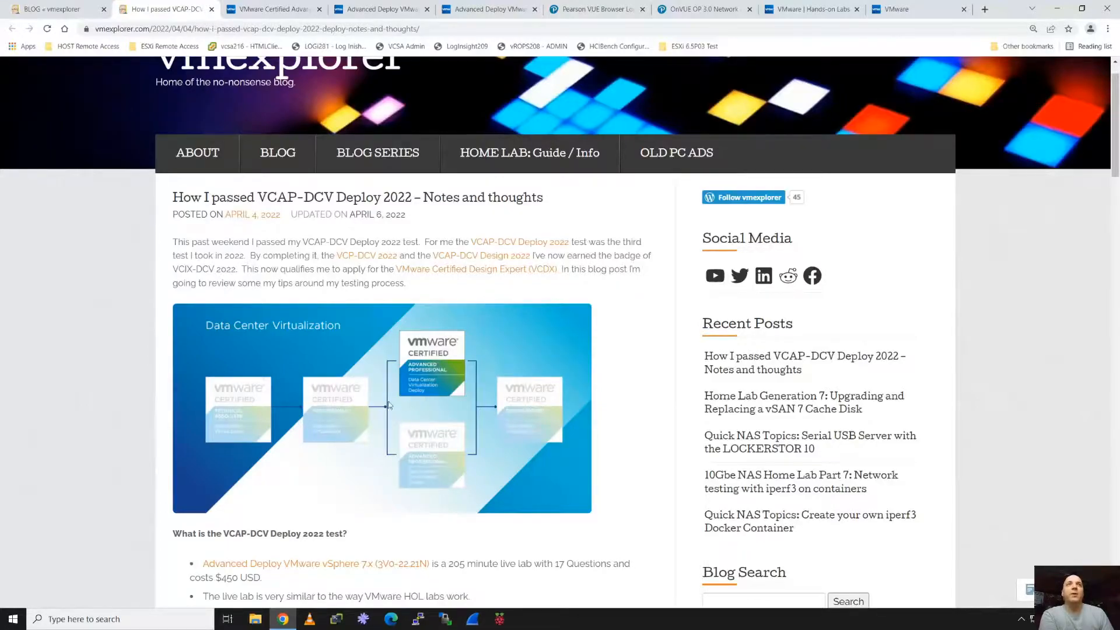
mouse_move(207, 298)
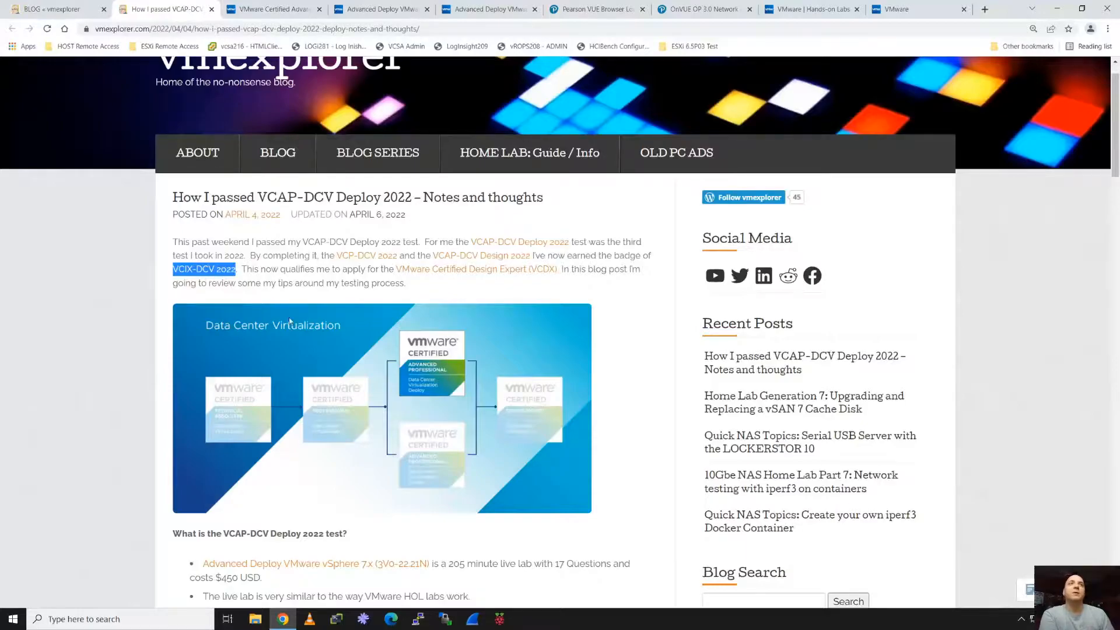
mouse_move(486, 412)
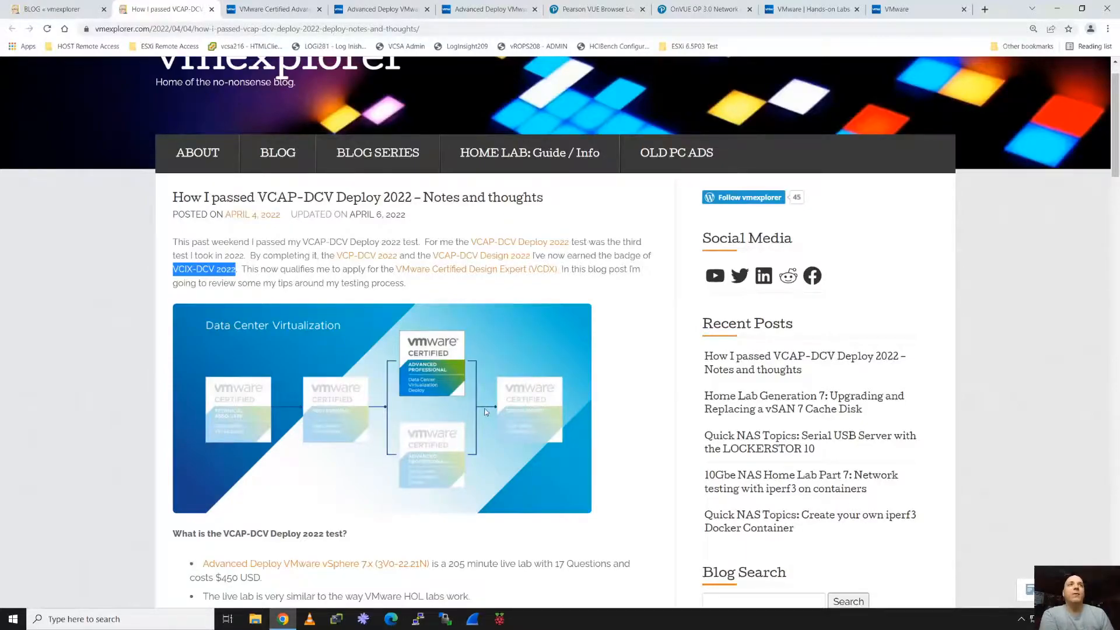
mouse_move(491, 330)
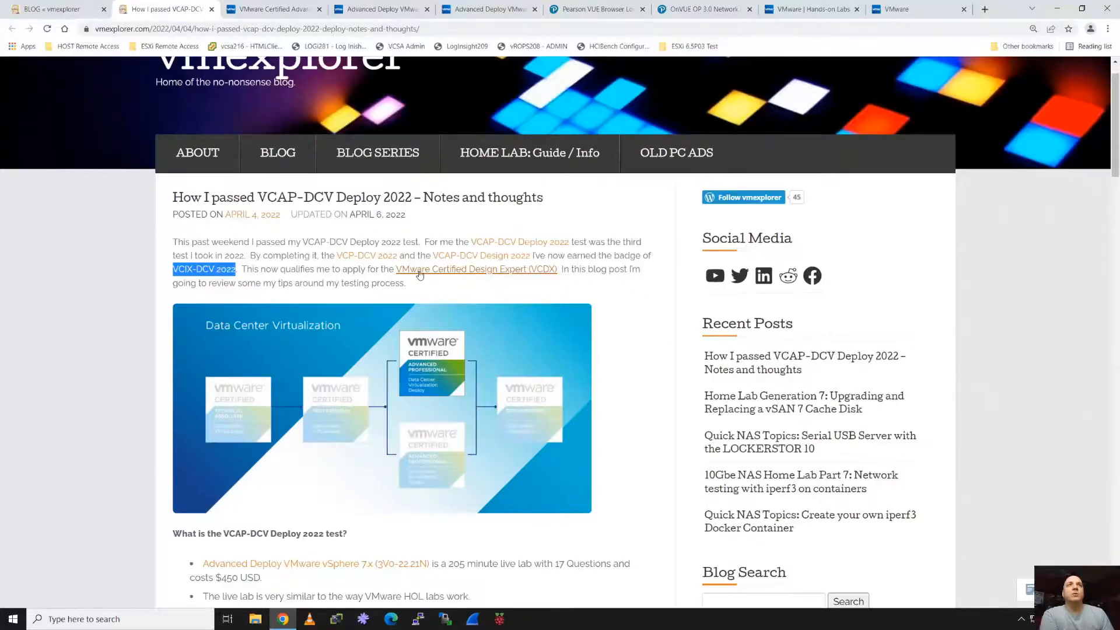
mouse_move(476, 269)
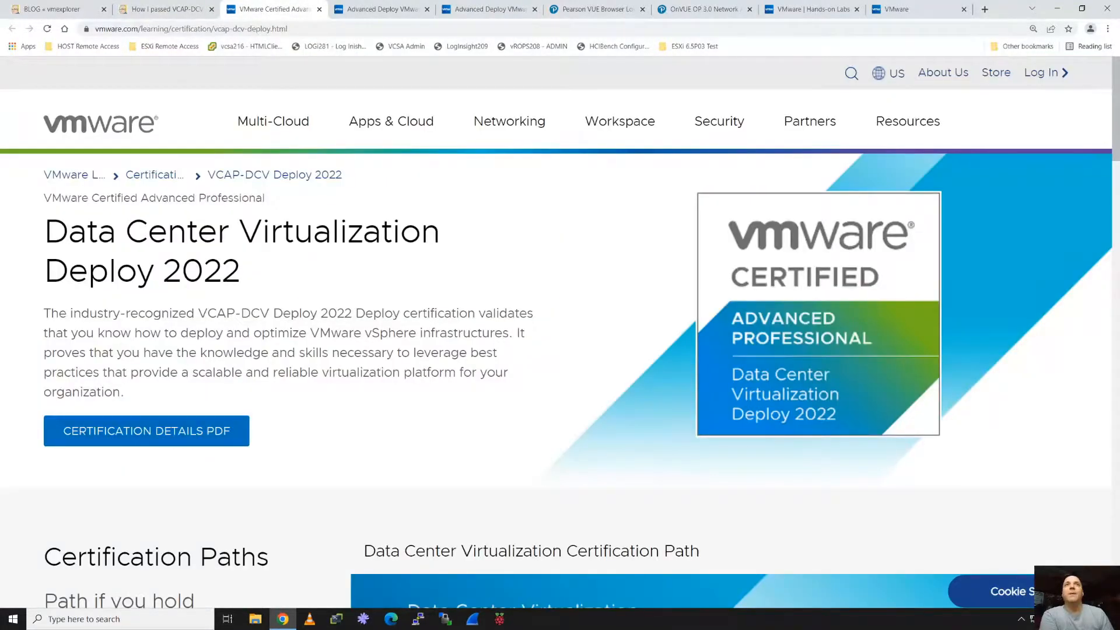
mouse_move(677, 336)
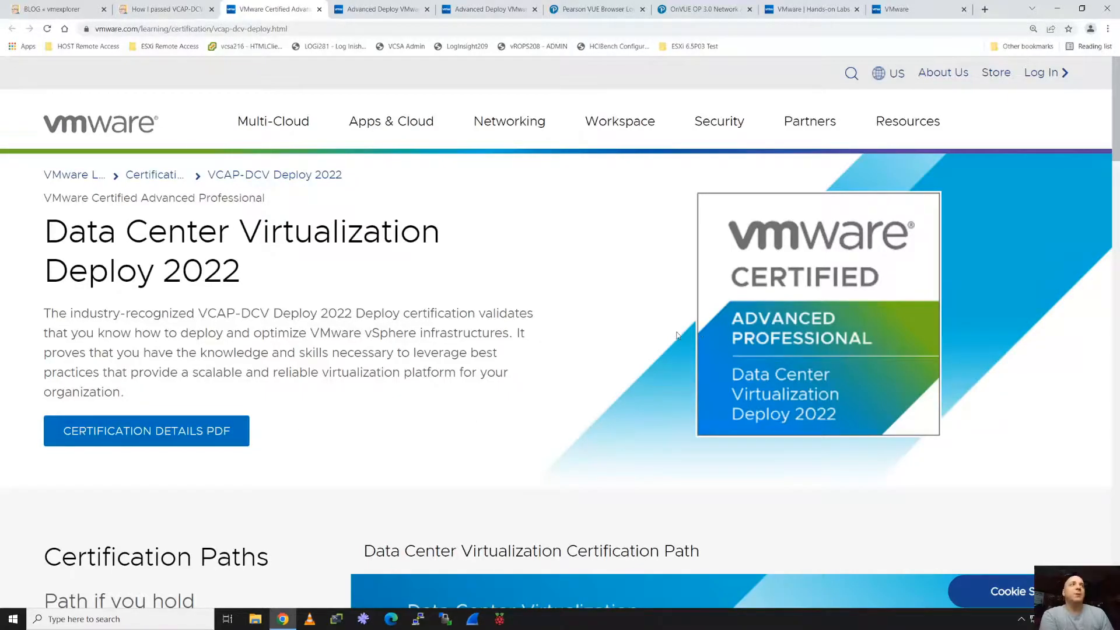
mouse_move(244, 326)
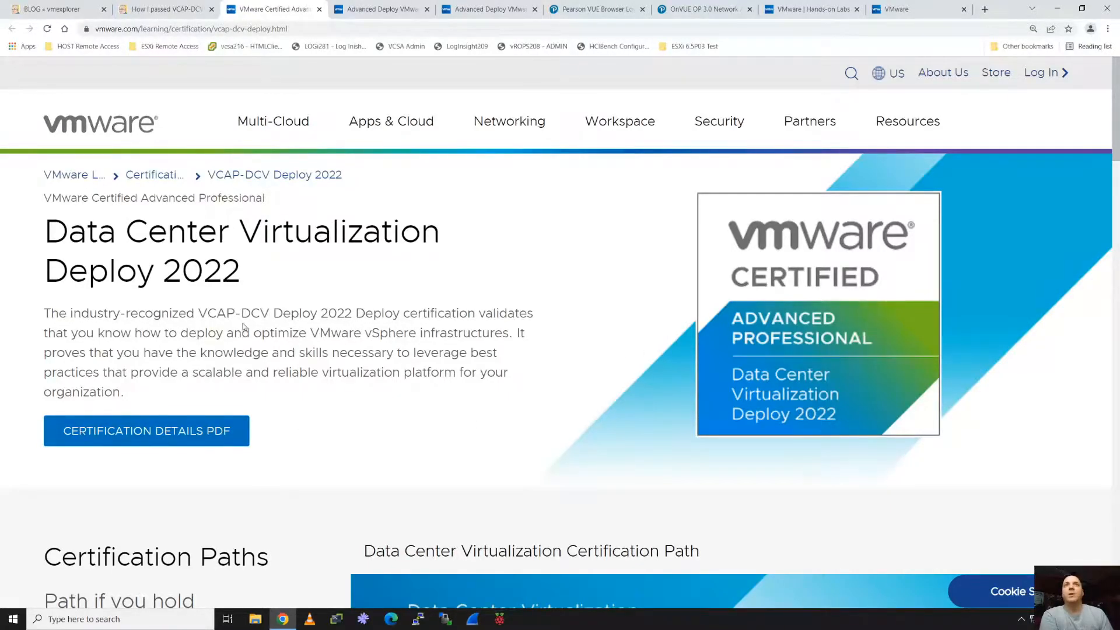
mouse_move(243, 327)
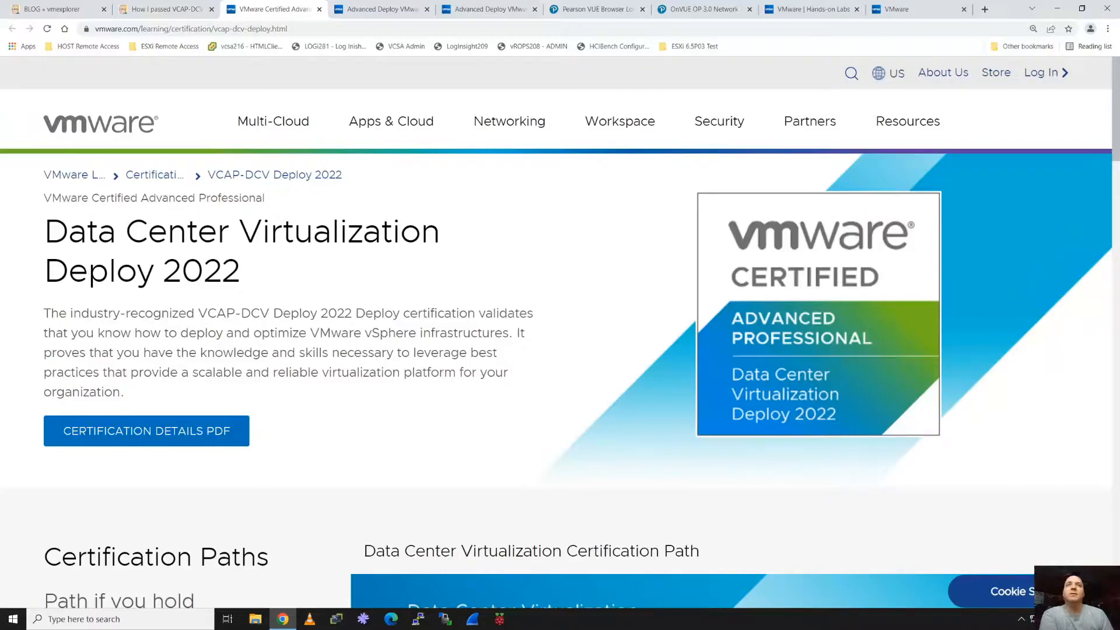
mouse_move(789, 316)
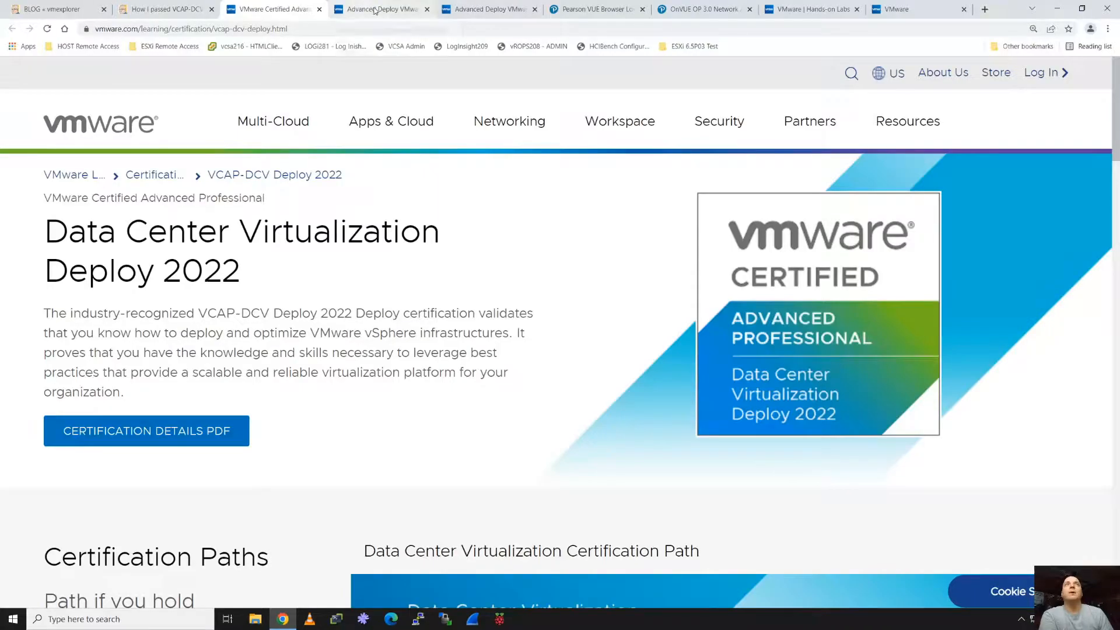
mouse_move(379, 9)
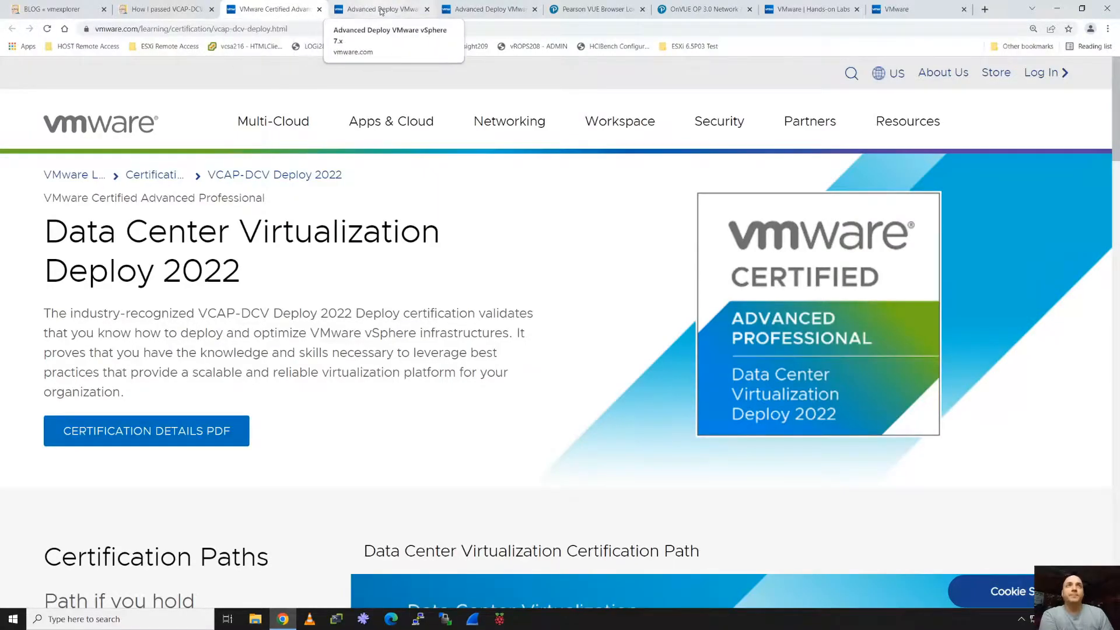
click(382, 8)
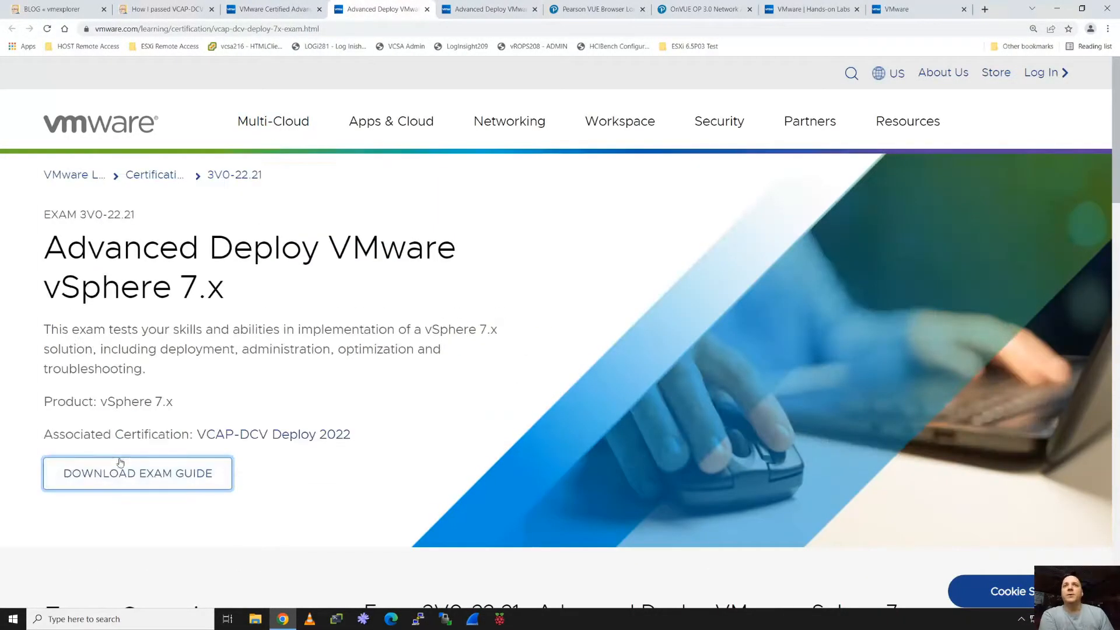
click(137, 473)
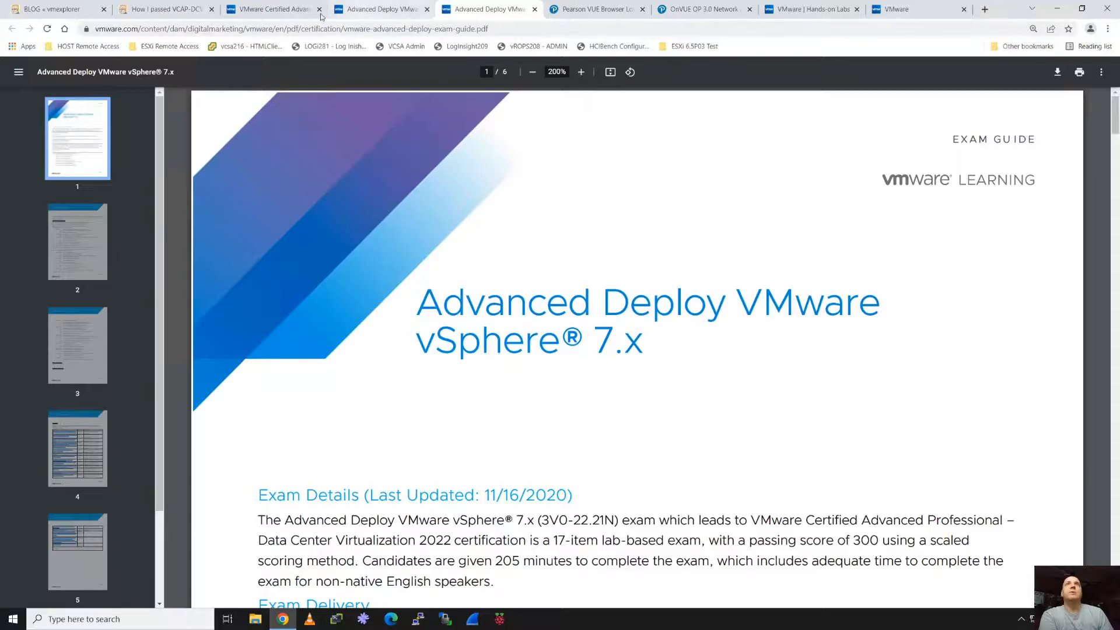
- Scroll the blog post to 'What is the VCAP-DCV Deploy 2022 test?' and Test Taking Tips
click(165, 8)
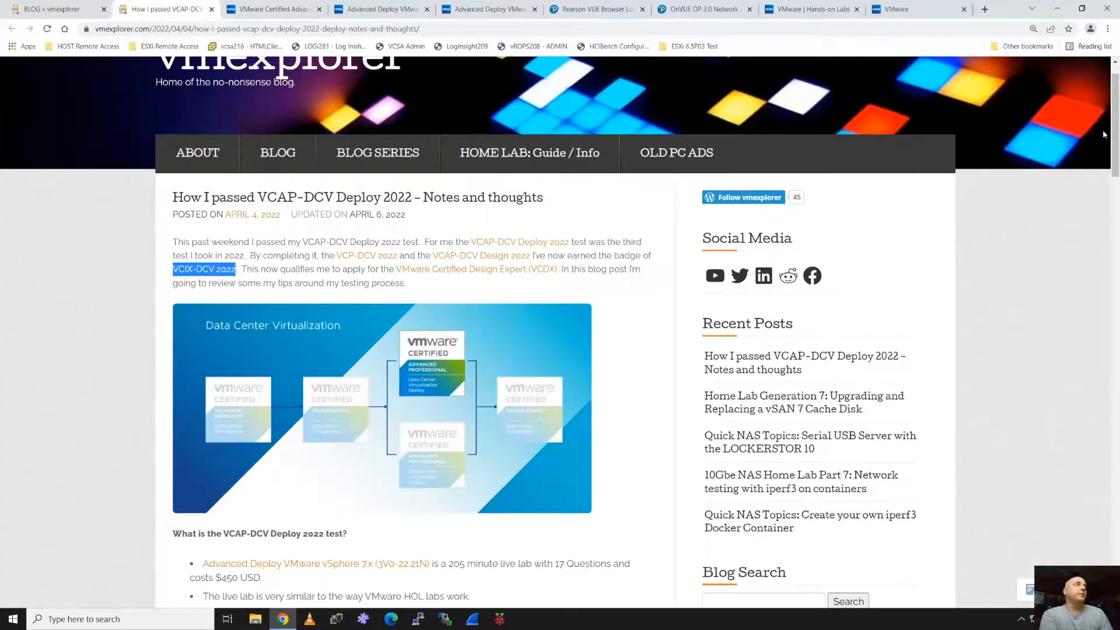
scroll(down, 3)
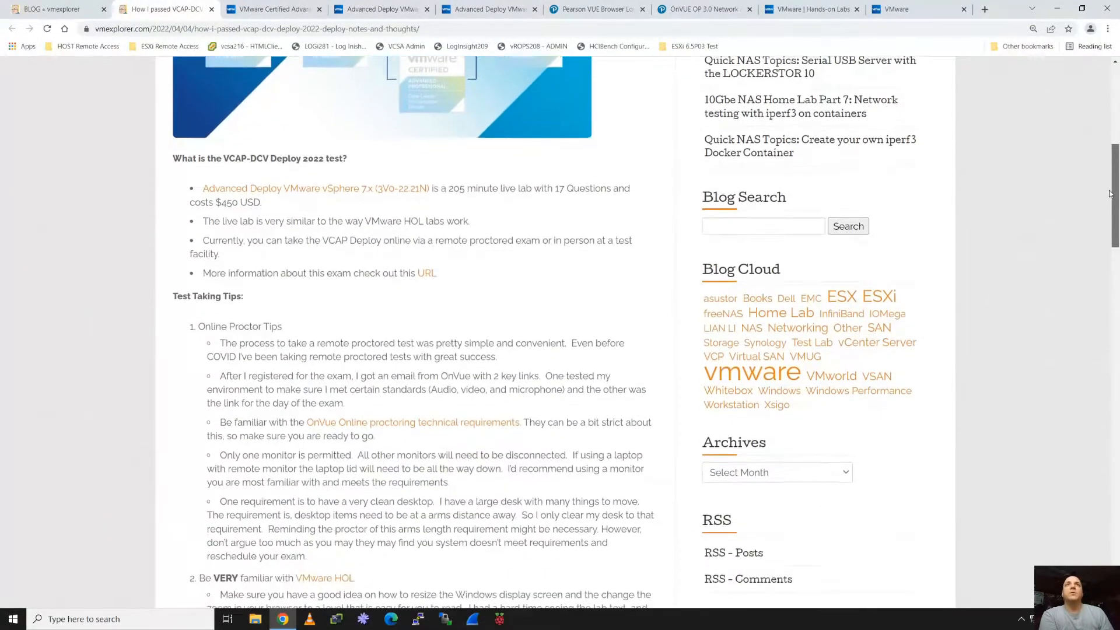
scroll(down, 3)
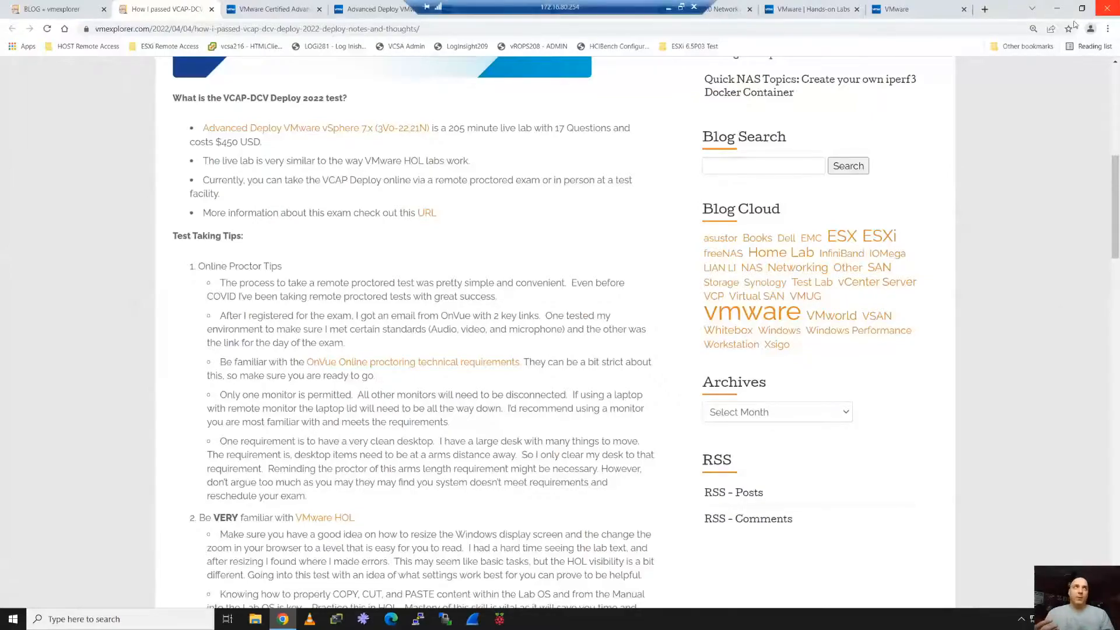
mouse_move(387, 370)
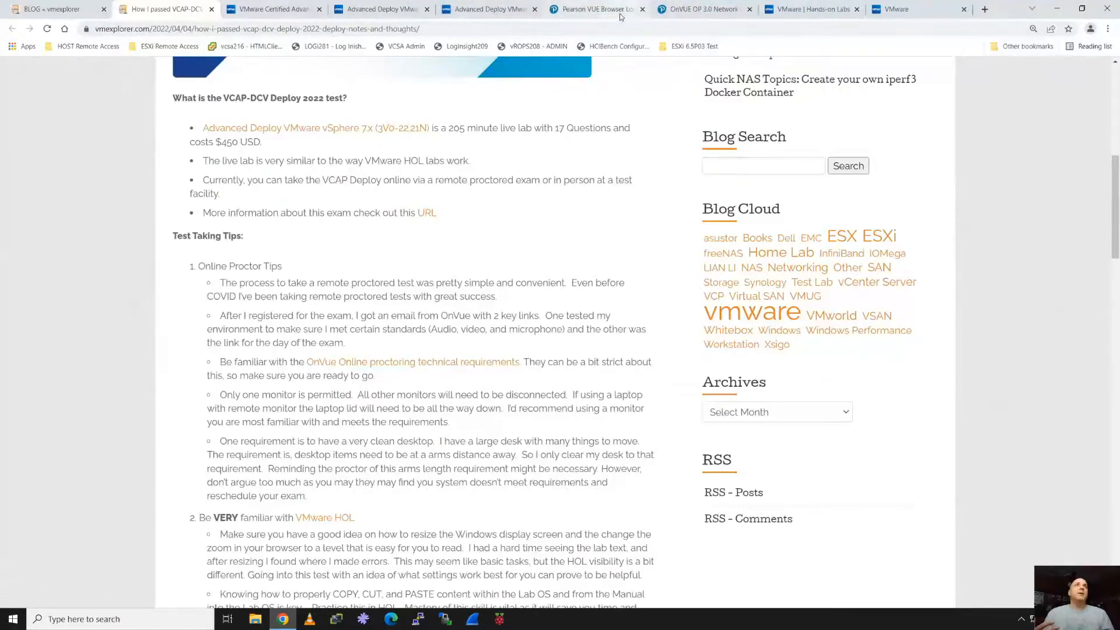
- Bring up Pearson VUE's OnVUE online proctoring technical requirements page
click(596, 9)
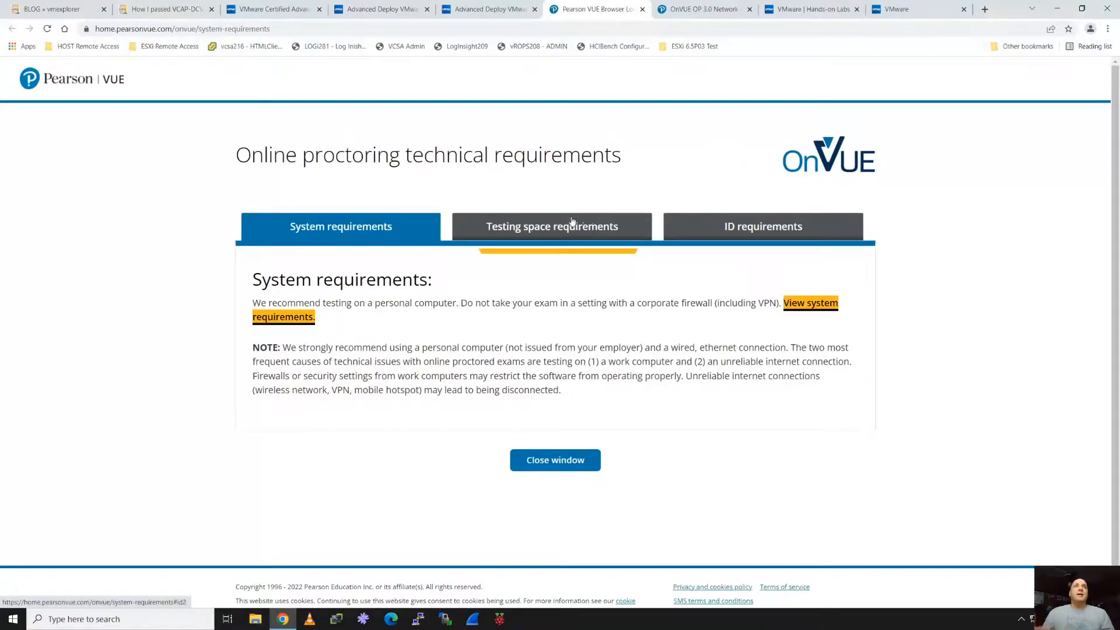
mouse_move(704, 9)
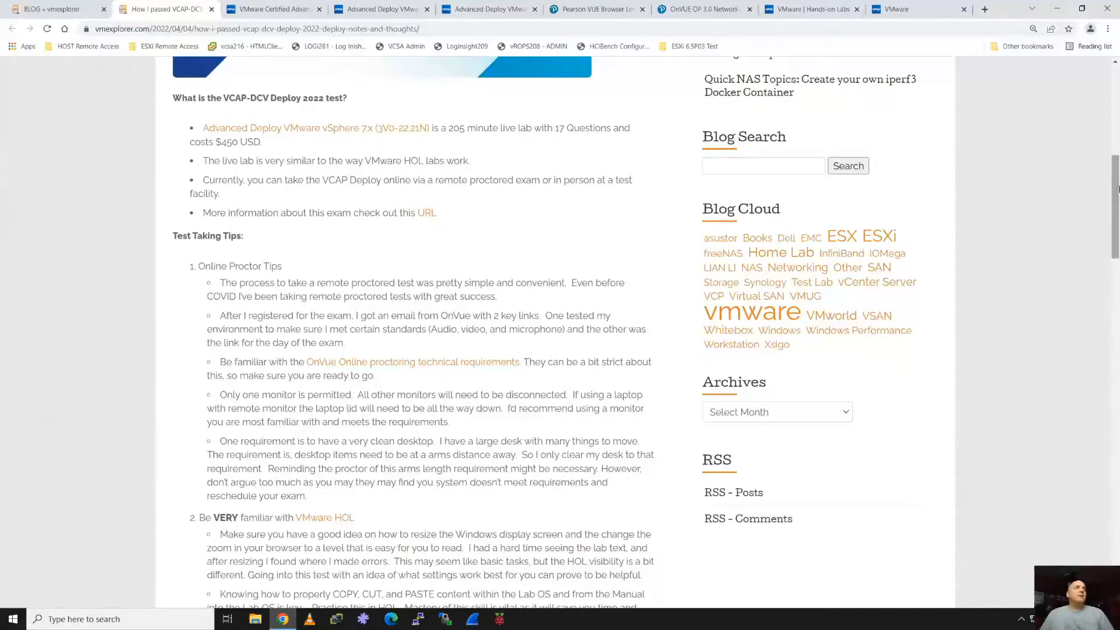
- Scroll the blog post a bit, then switch to the VMware Hands-on Labs overview
scroll(down, 3)
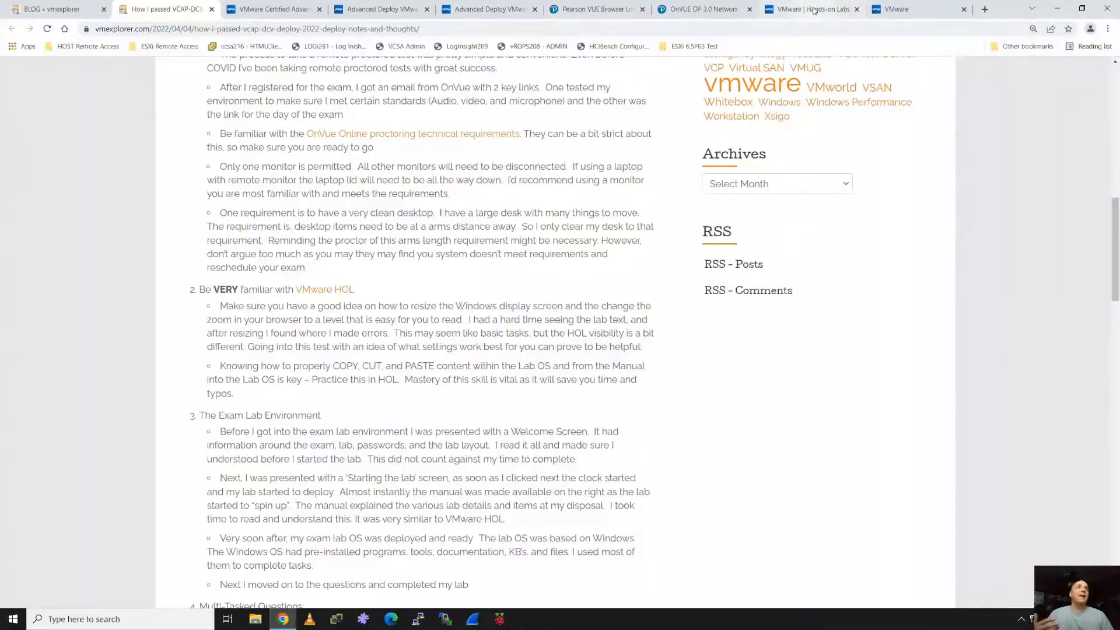
click(813, 8)
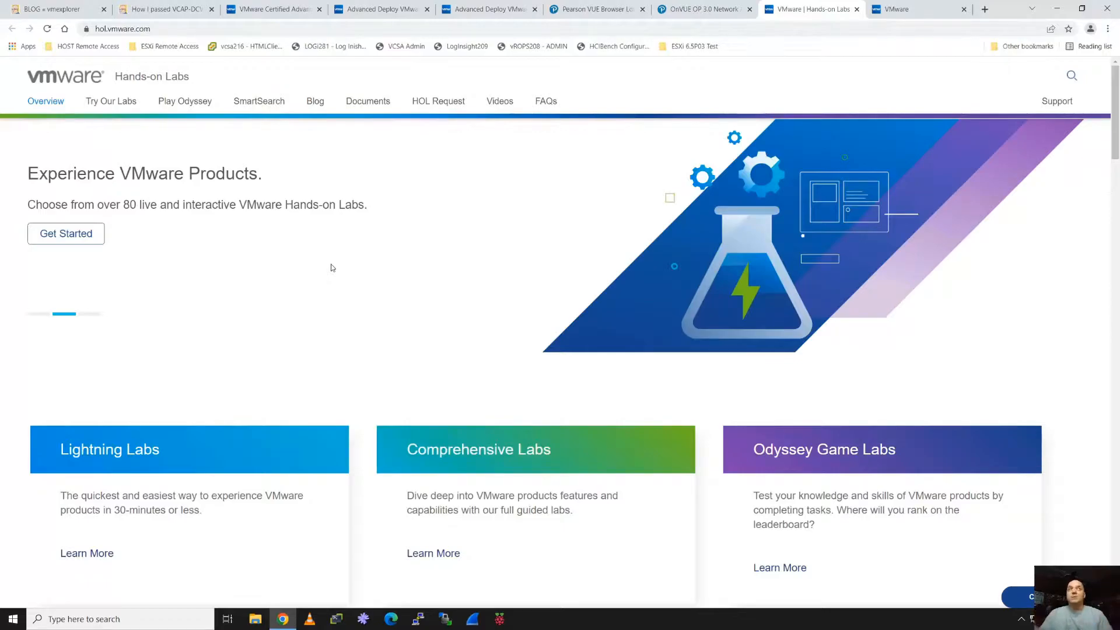
- Return to the blog post's tip on copying, cutting and pasting in the lab
click(165, 9)
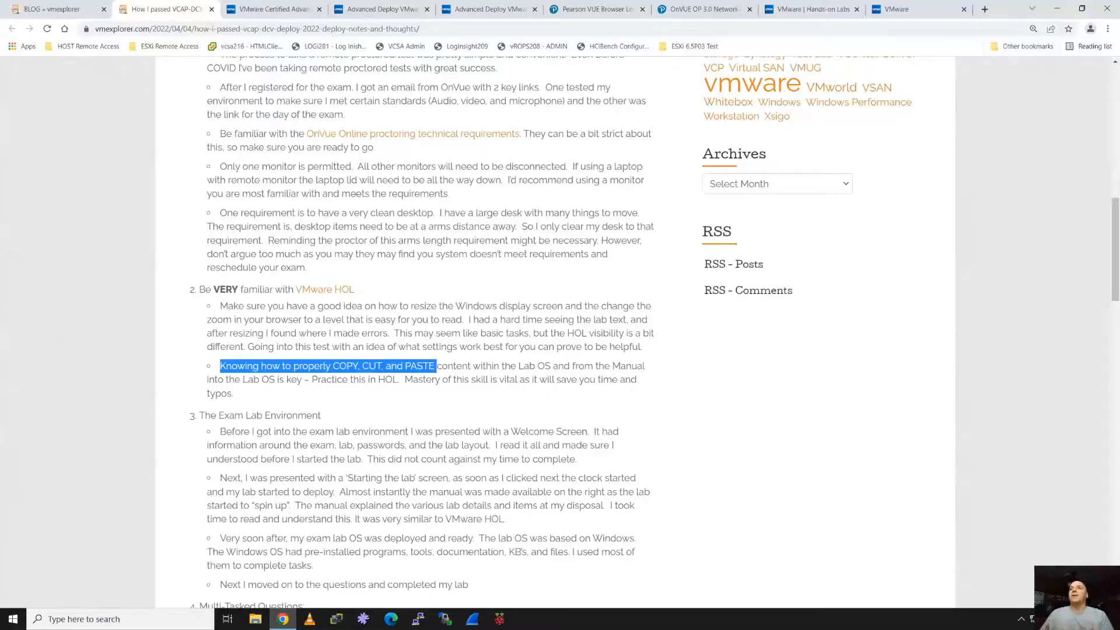
mouse_move(1010, 267)
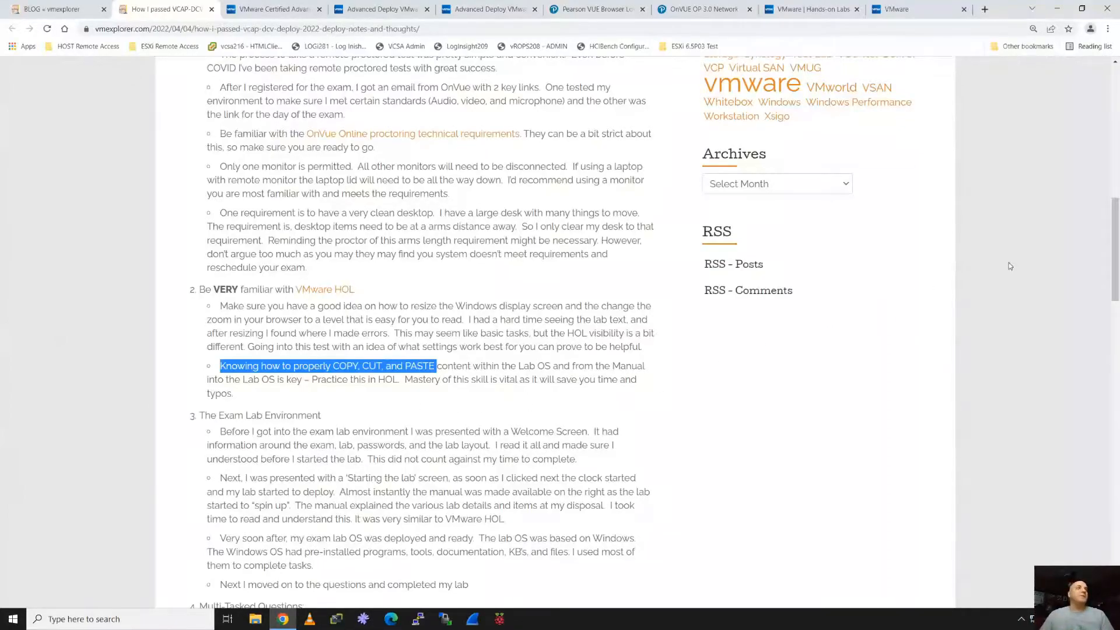
- Scroll past The Exam Lab Environment and highlight the 'Multi-Tasked Questions' heading
scroll(down, 3)
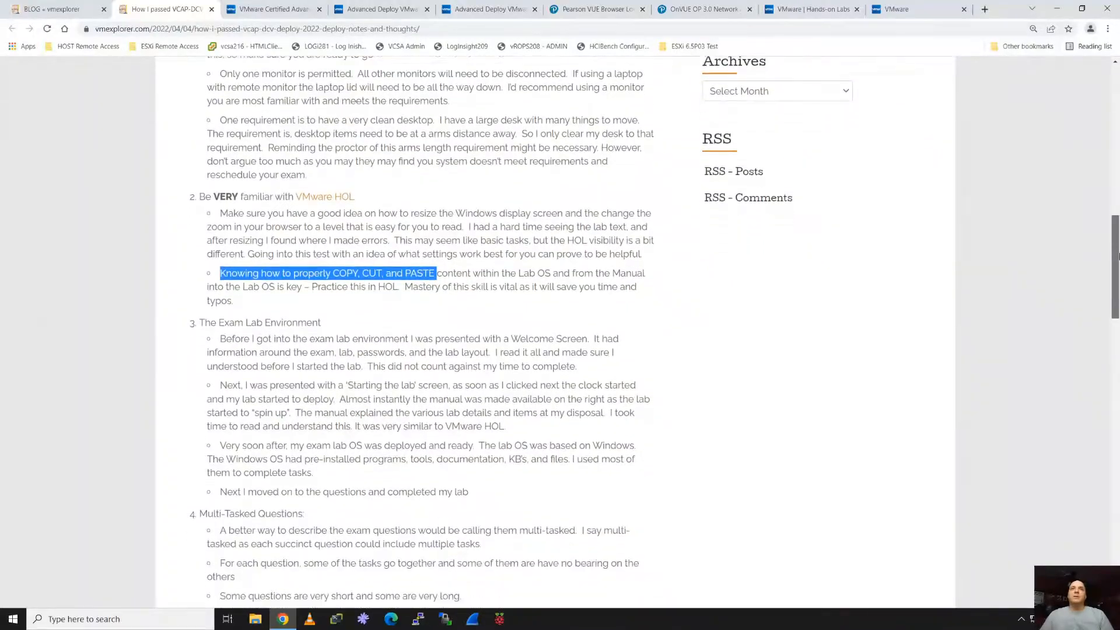
scroll(down, 3)
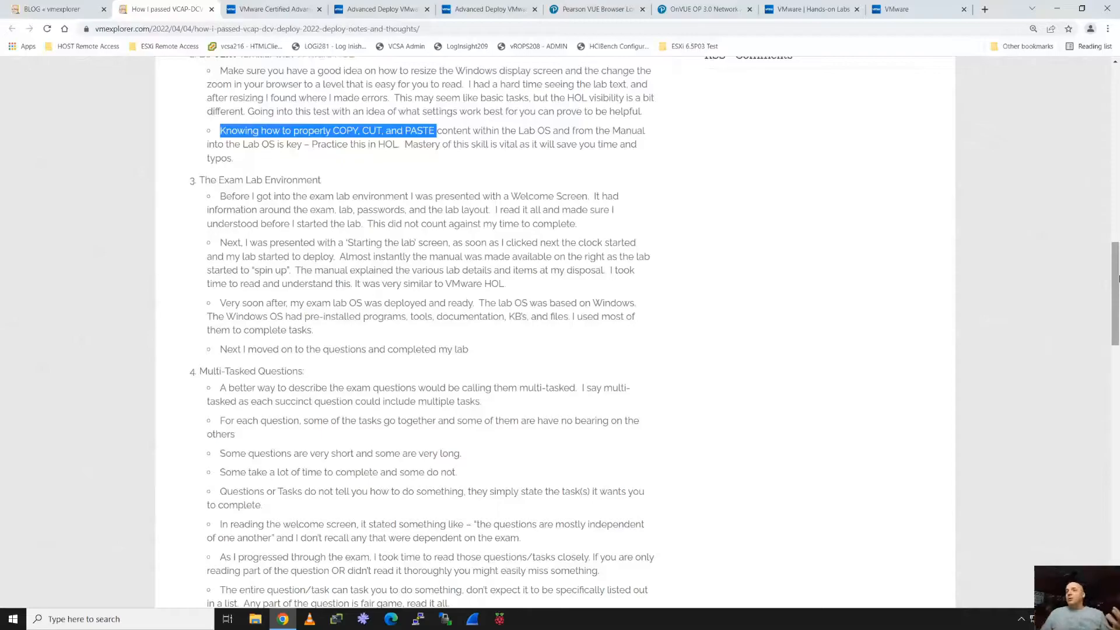
mouse_move(1012, 309)
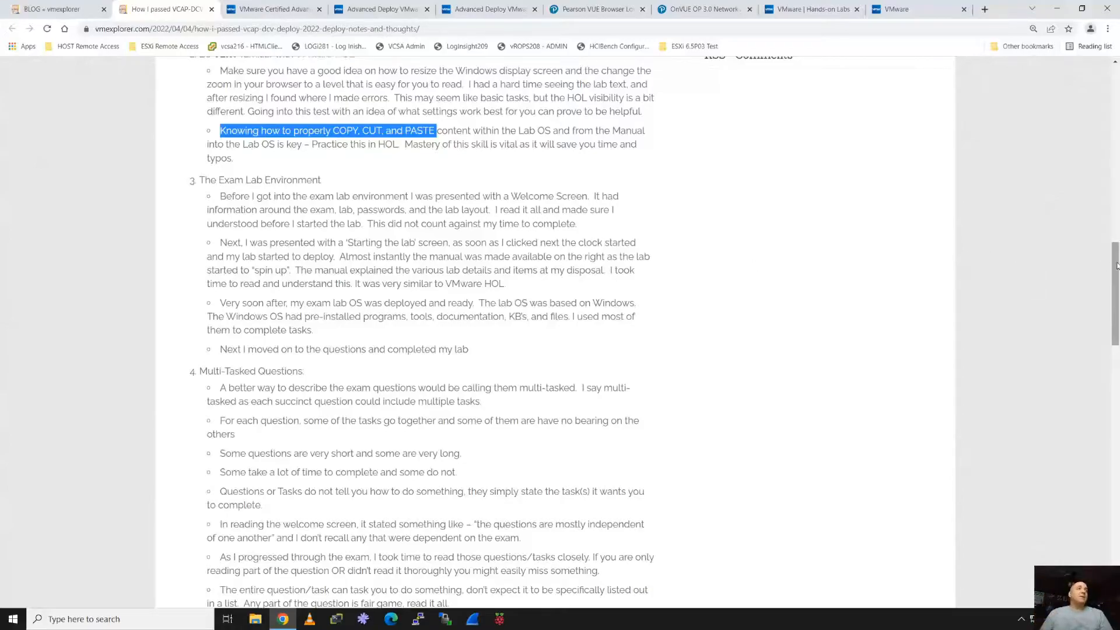
scroll(down, 3)
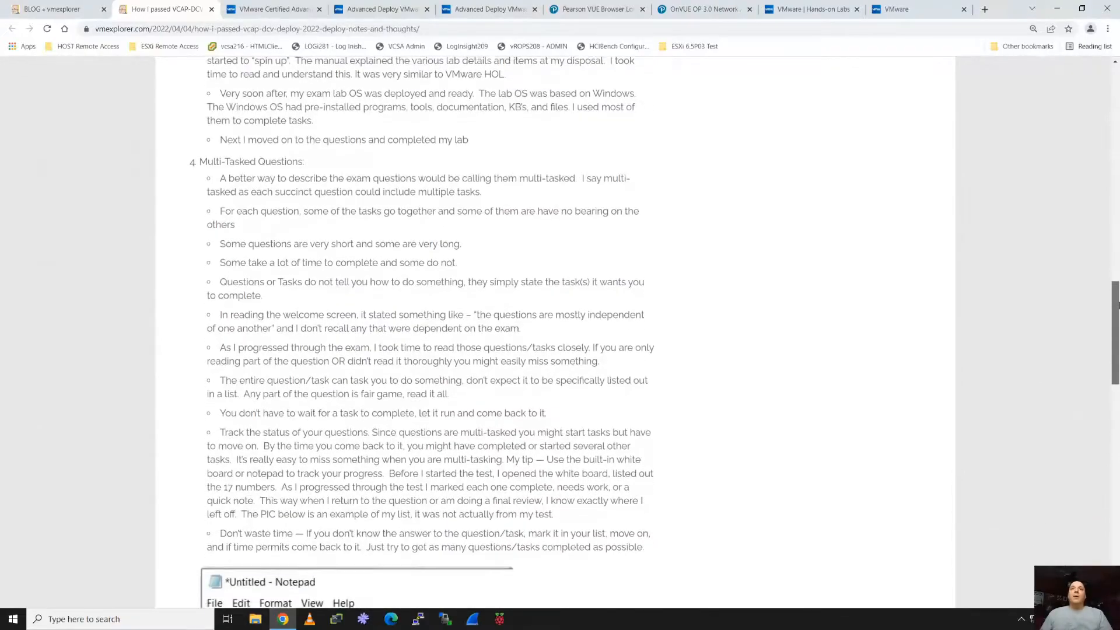
scroll(up, 3)
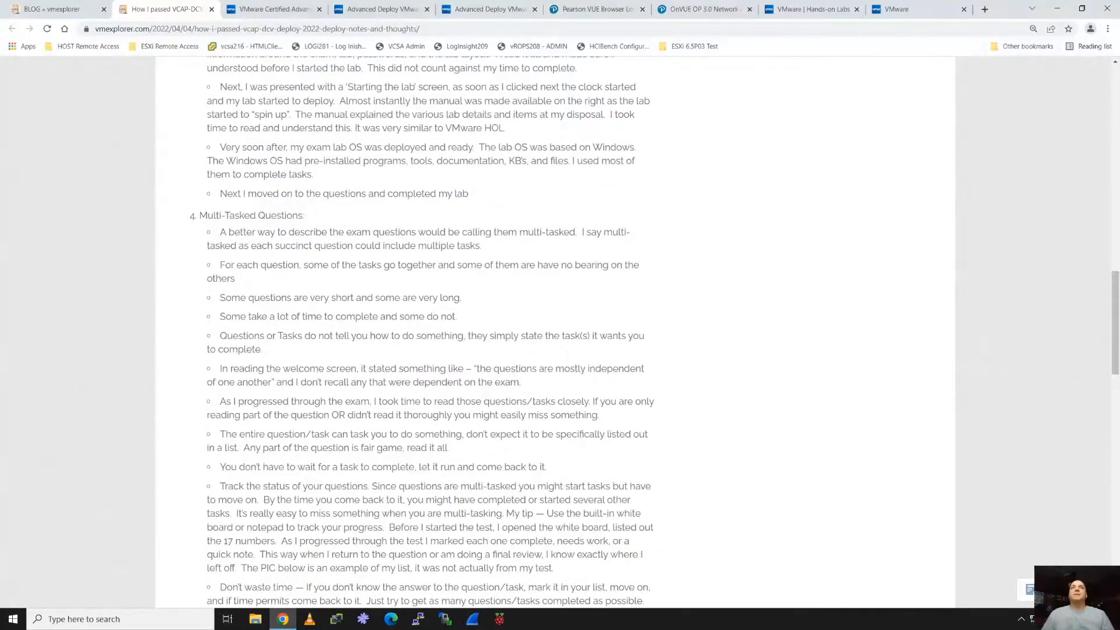
double_click(250, 216)
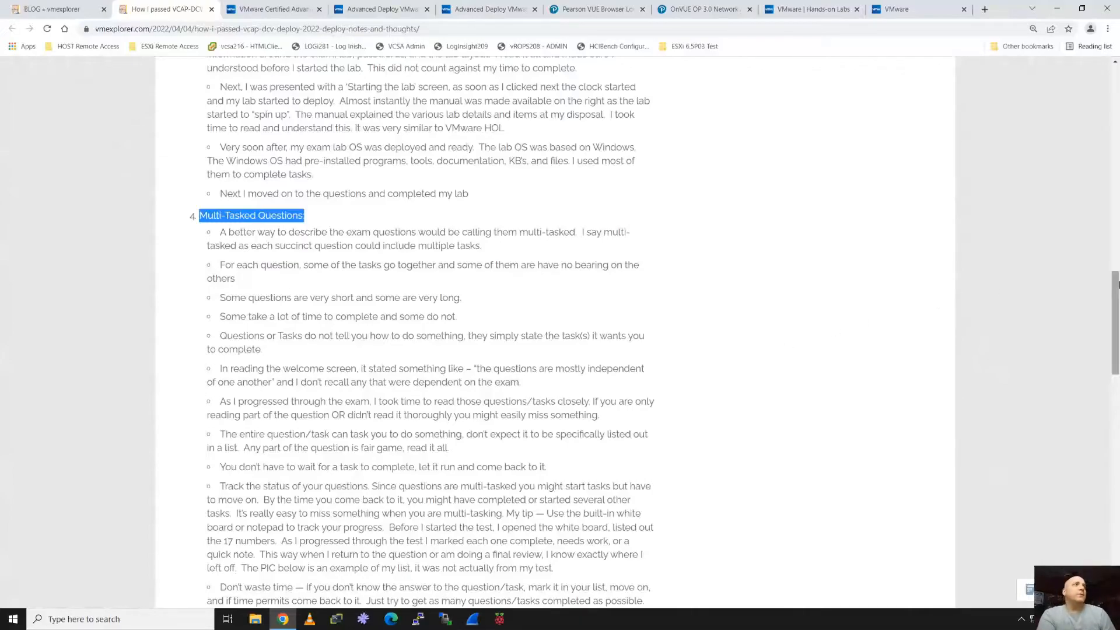
- Scroll past the task-tracking example down to the Study TIPS and Wrap up sections
scroll(down, 3)
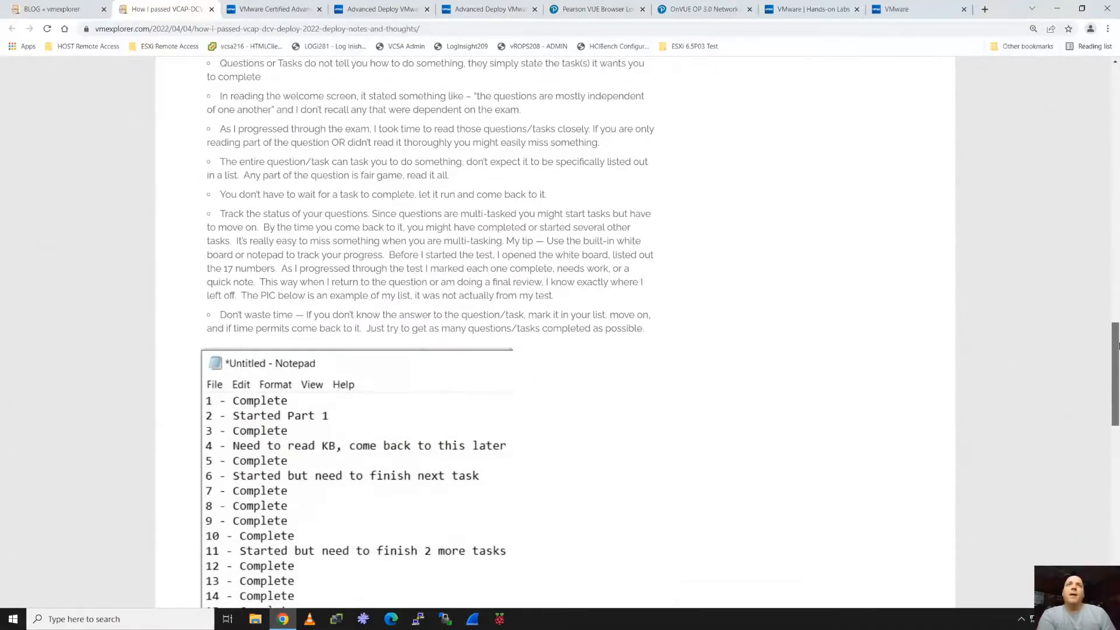
scroll(down, 3)
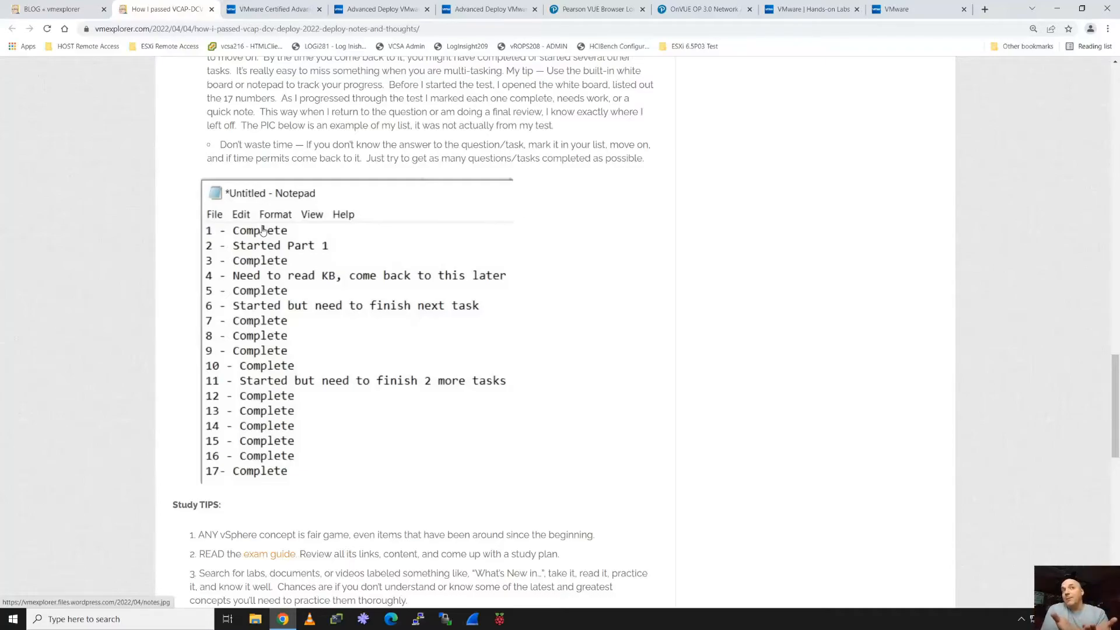
mouse_move(336, 284)
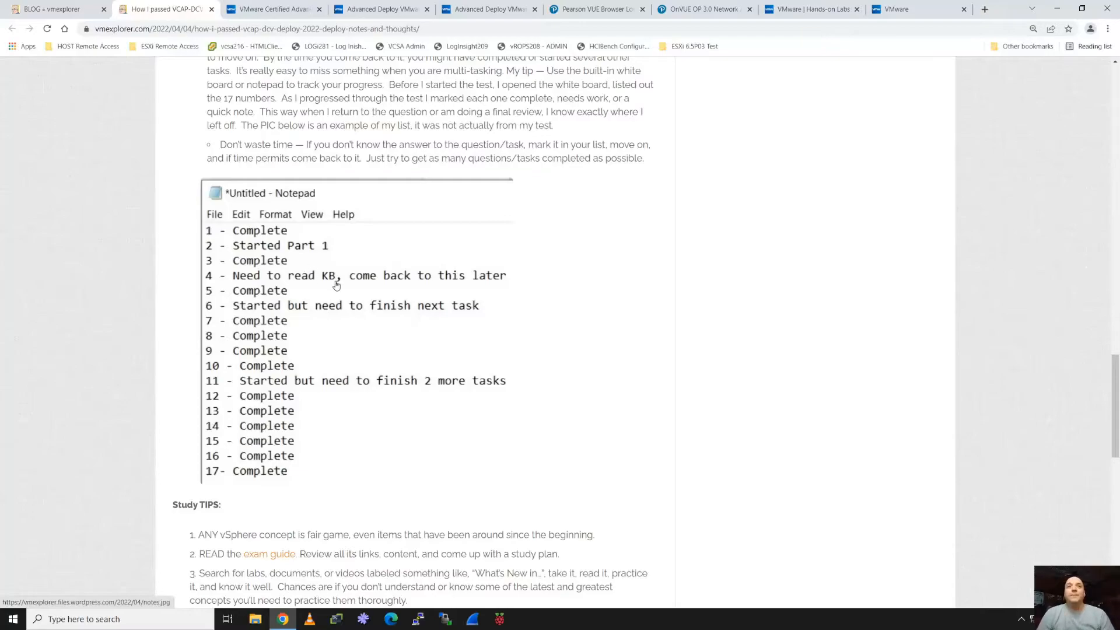
scroll(down, 3)
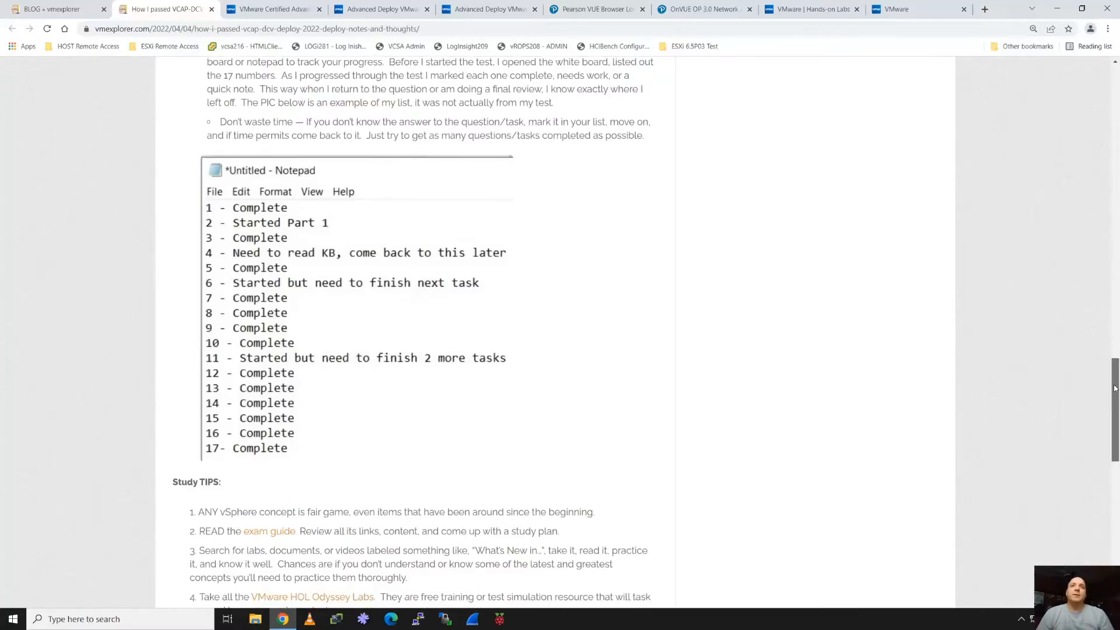
scroll(down, 3)
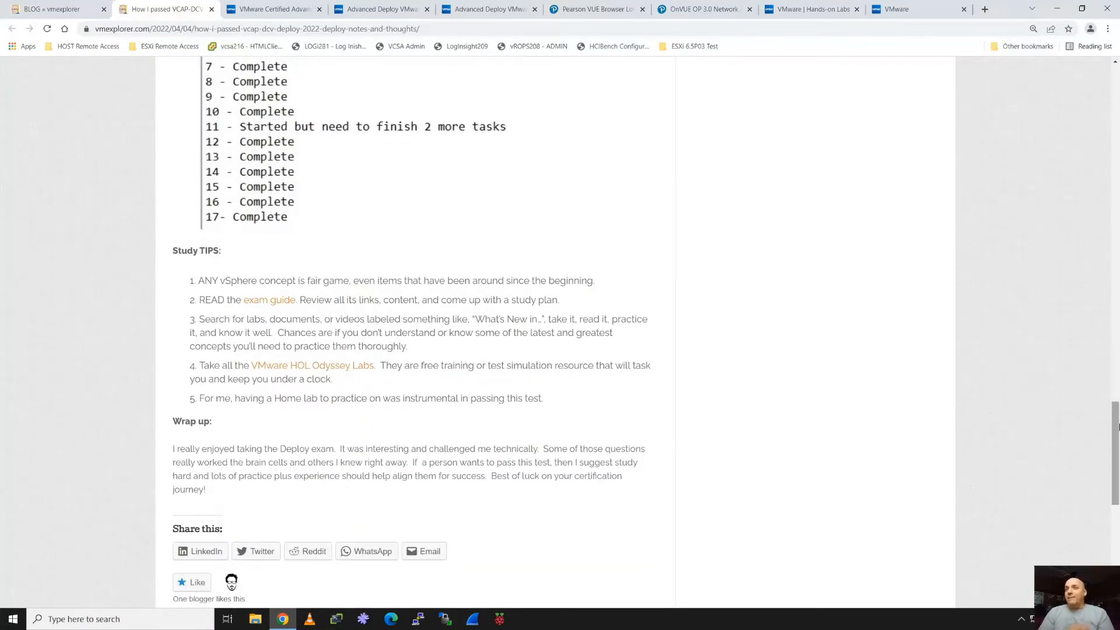